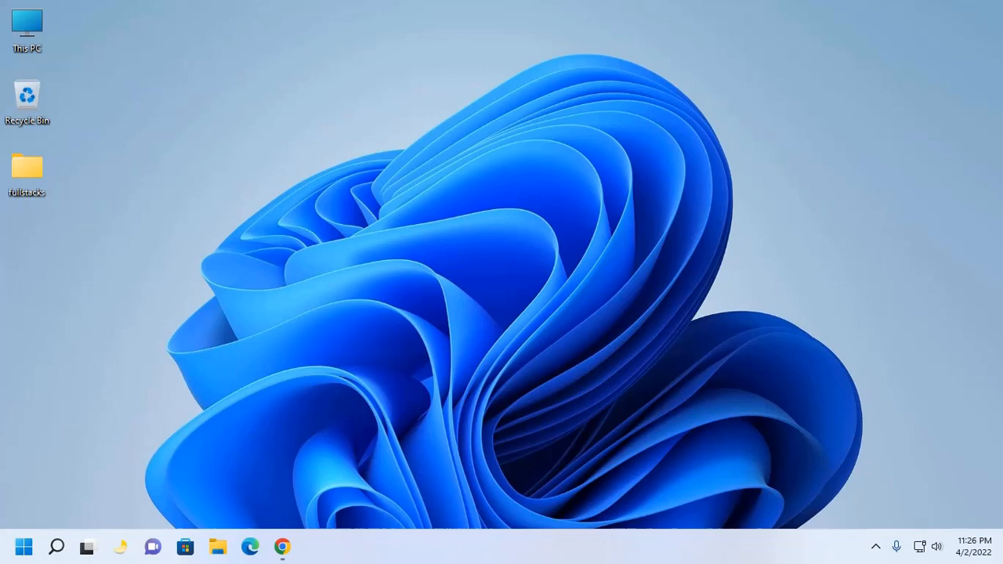
pyautogui.moveTo(71, 394)
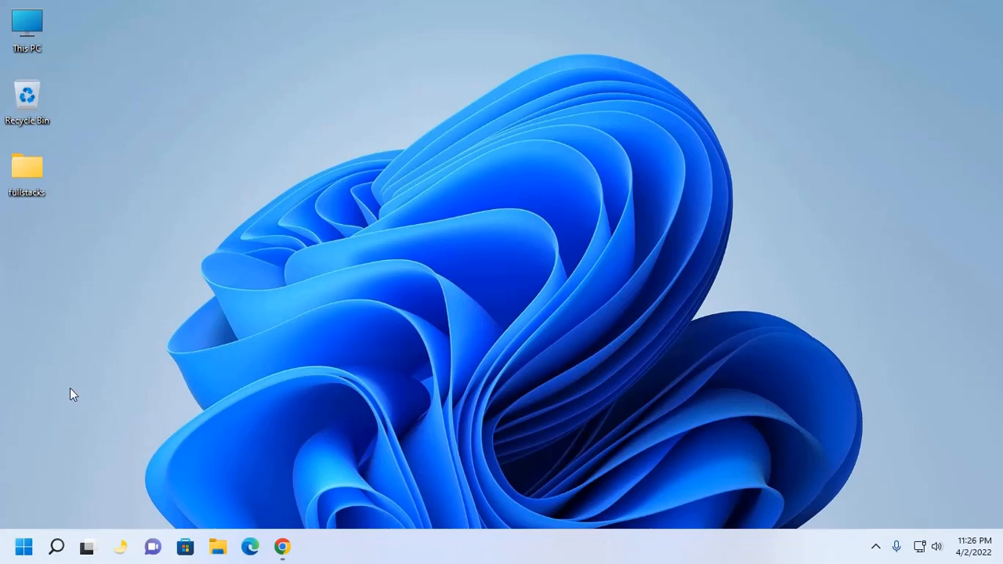
# Step: Launch Command Prompt from Windows search using 'cmd'
pyautogui.write('cm')
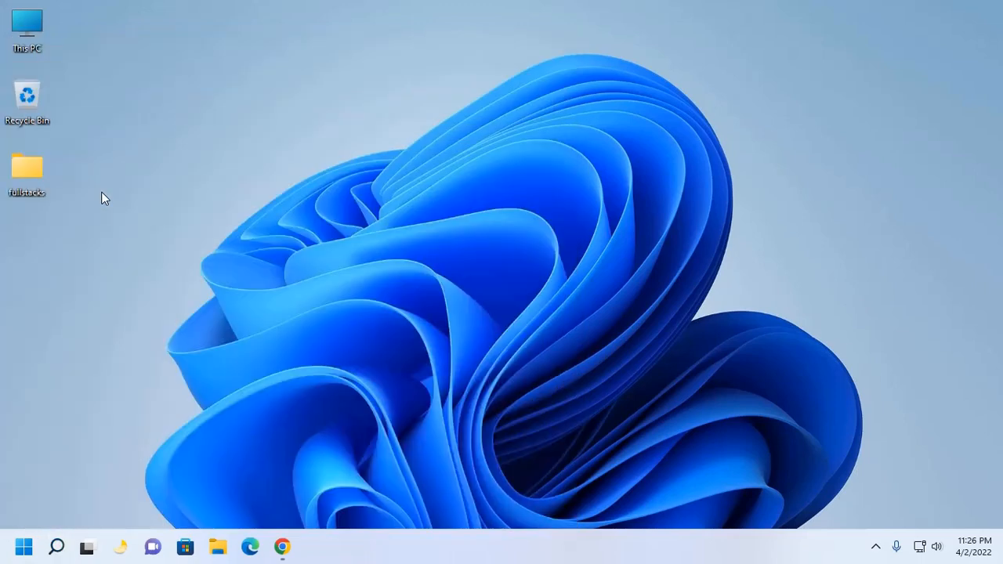
pyautogui.click(314, 546)
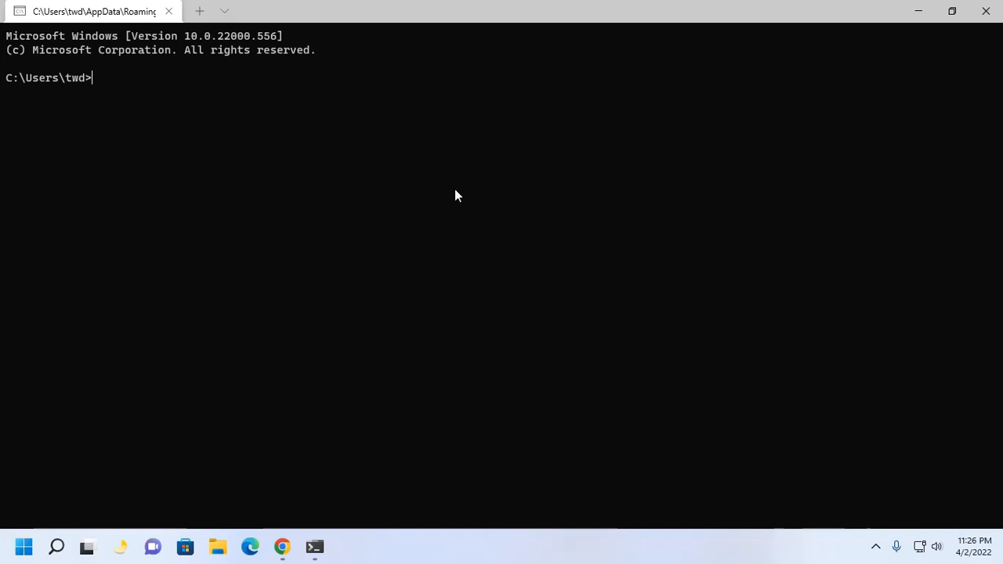
# Step: Run 'rails --version' to report the installed Rails release
pyautogui.write('rails')
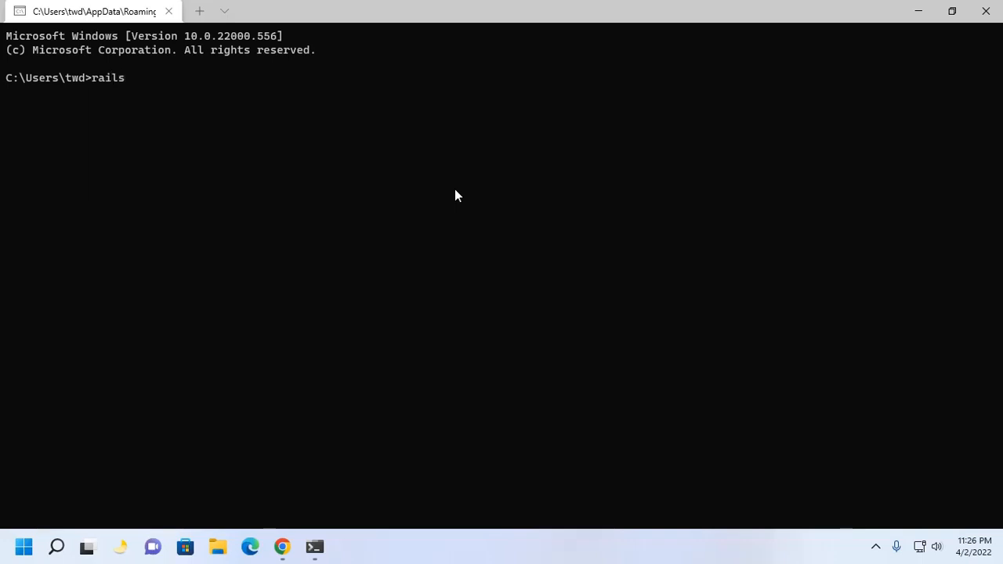
pyautogui.write('--v')
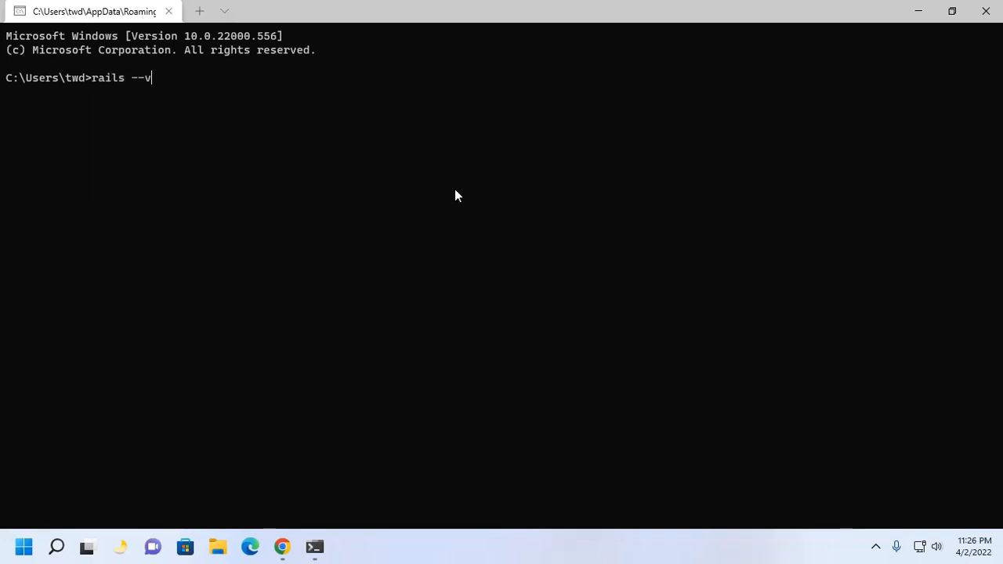
pyautogui.write('ersio')
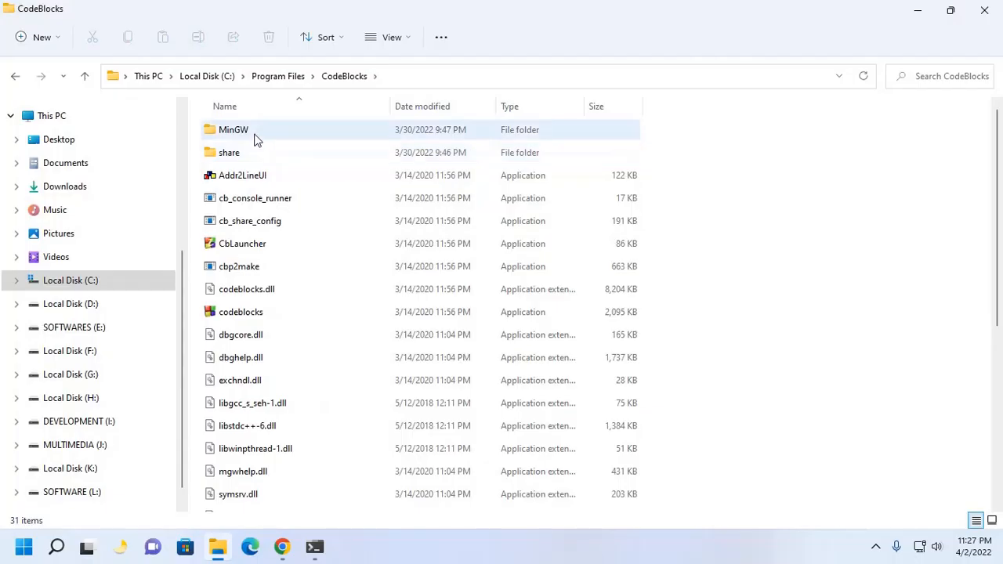
# Step: Browse MinGW's bin folder to the x86_64-w64-mingw32-c++ compiler, then return to the Command Prompt
pyautogui.doubleClick(234, 129)
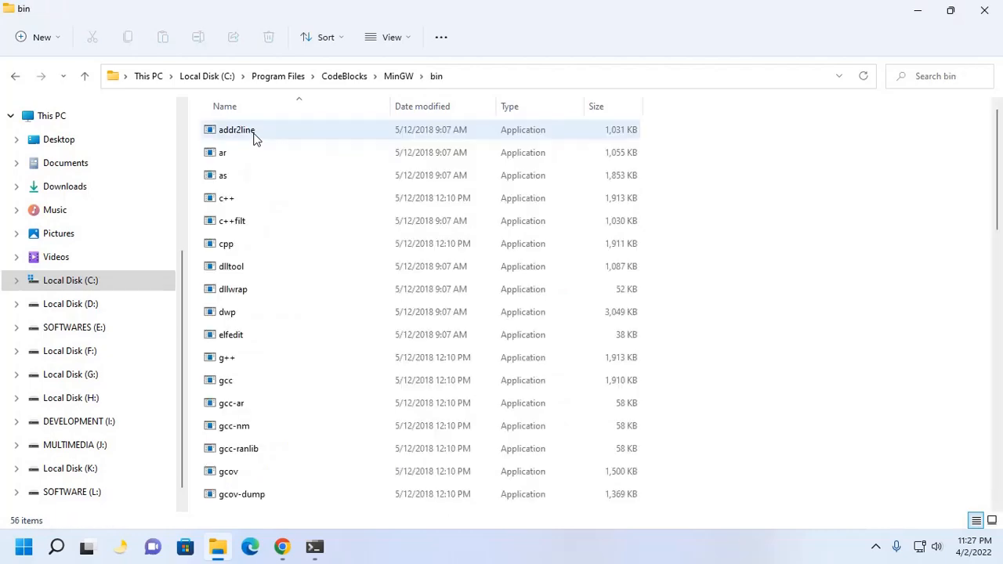
pyautogui.scroll(-3)
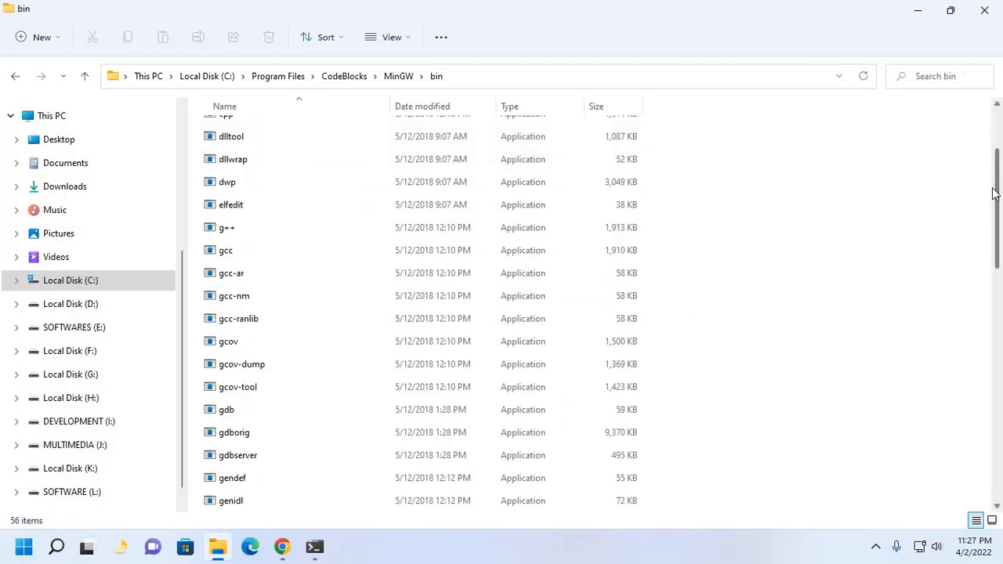
pyautogui.scroll(-3)
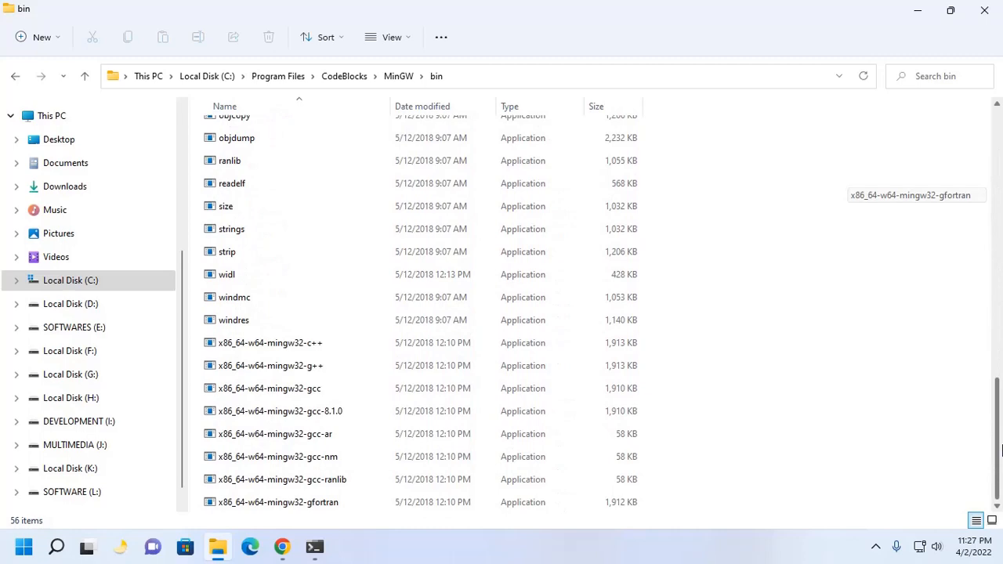
pyautogui.click(268, 343)
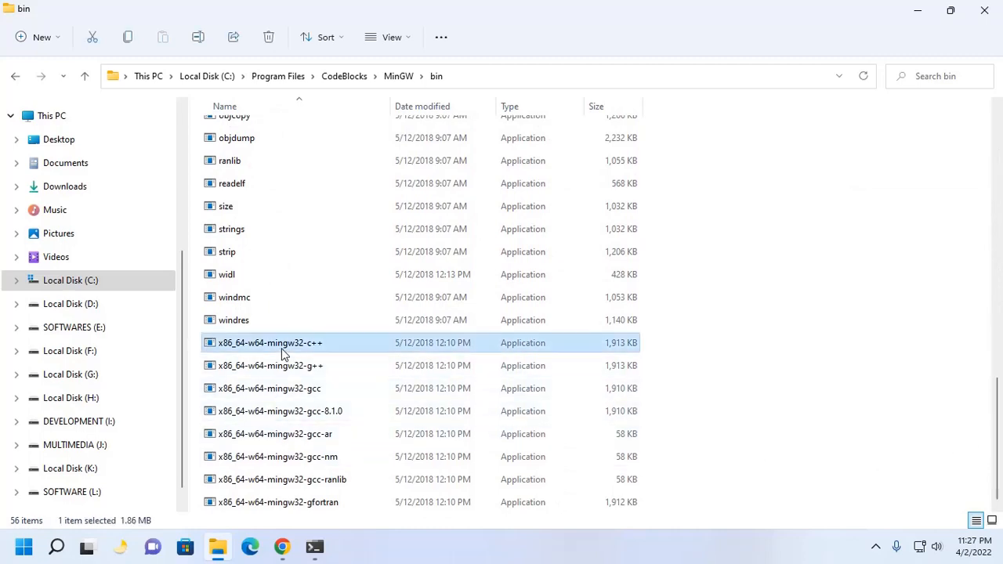
pyautogui.click(314, 546)
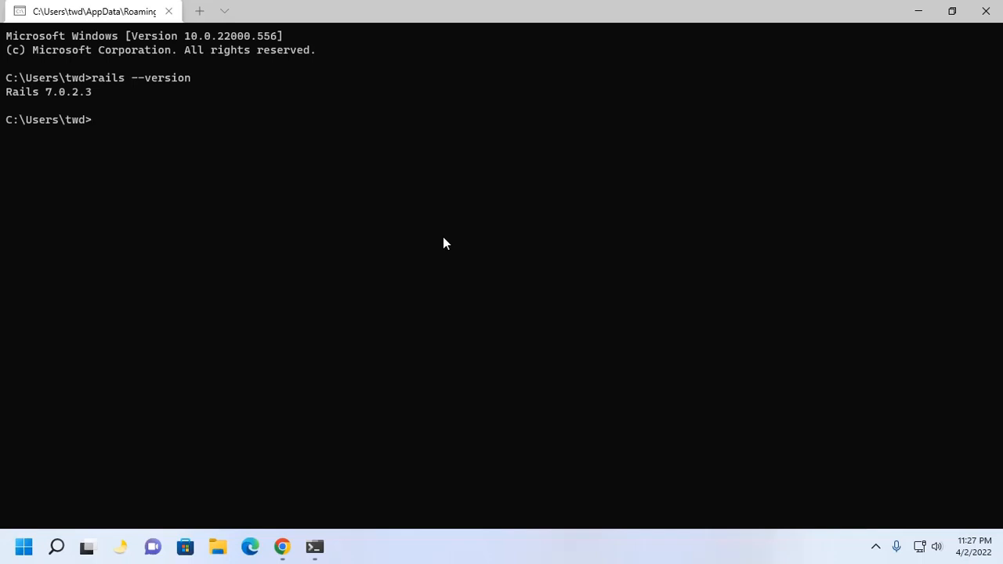
pyautogui.moveTo(348, 217)
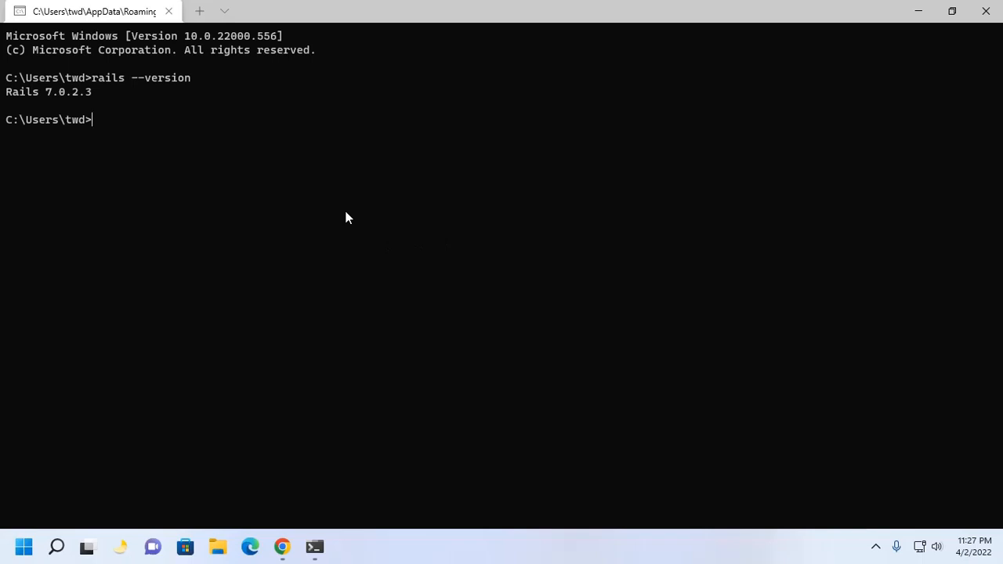
# Step: Change the working directory to Desktop with 'cd Desktop'
pyautogui.write('cd')
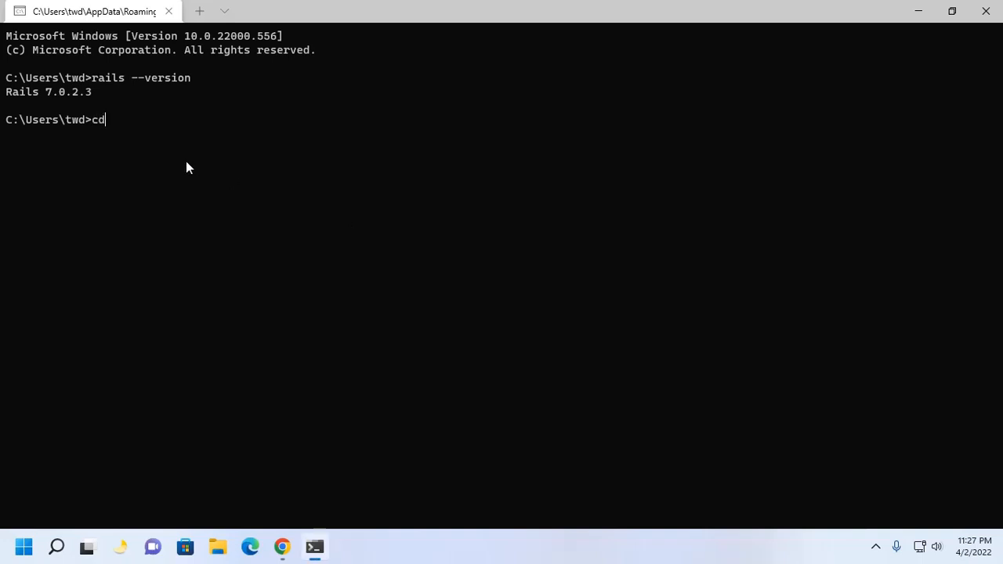
pyautogui.write('Desktop')
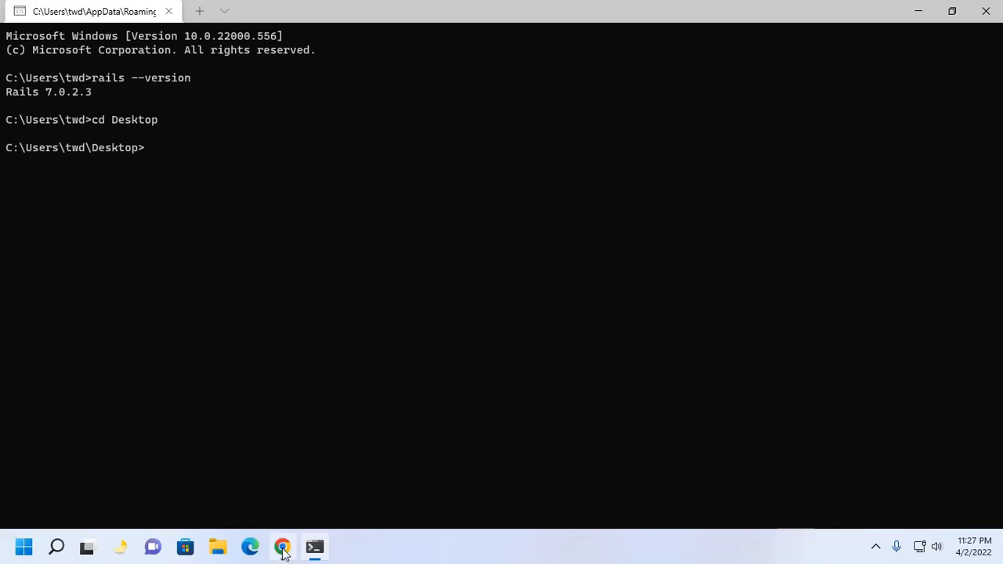
pyautogui.click(281, 547)
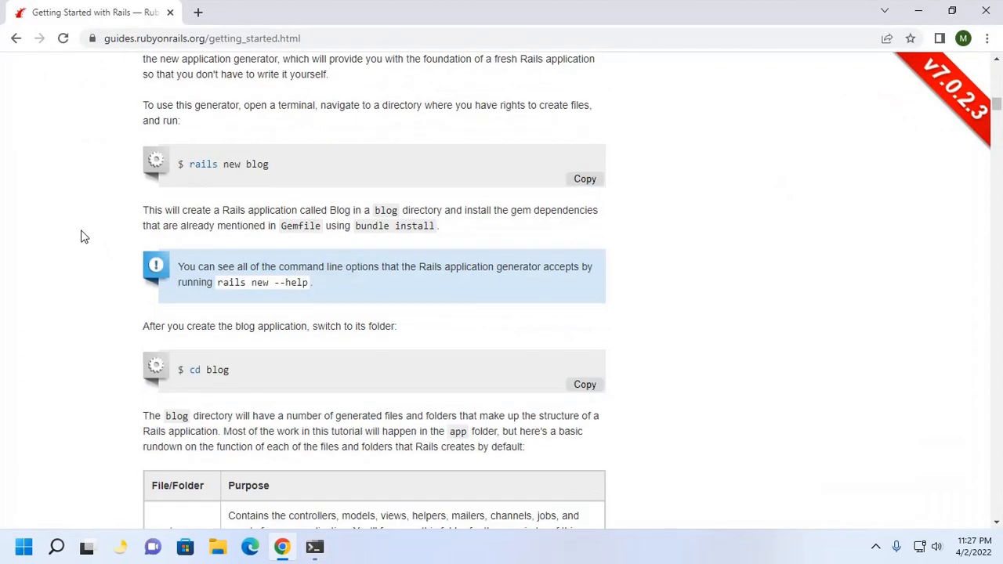
pyautogui.moveTo(191, 166)
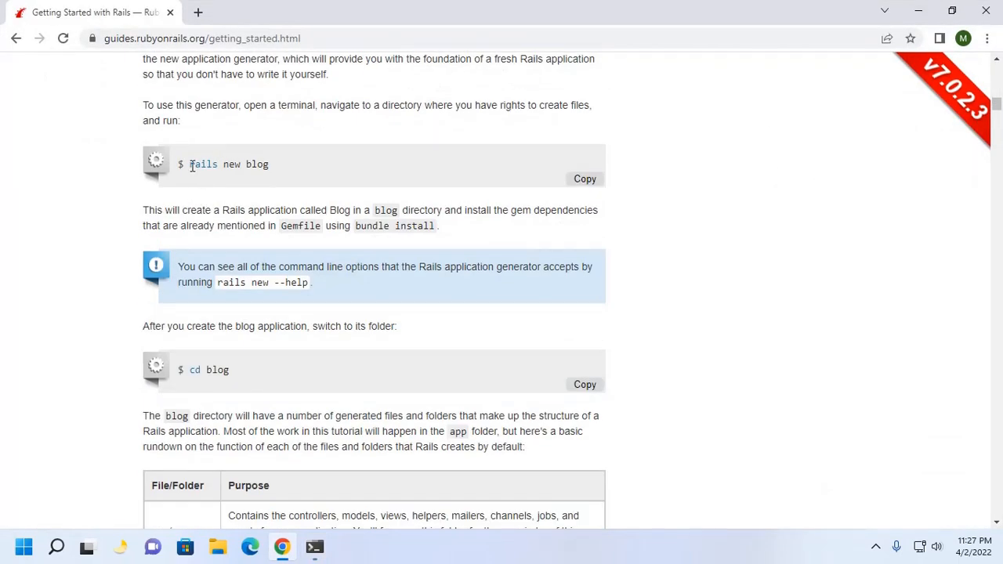
pyautogui.moveTo(189, 164); pyautogui.dragTo(240, 164)
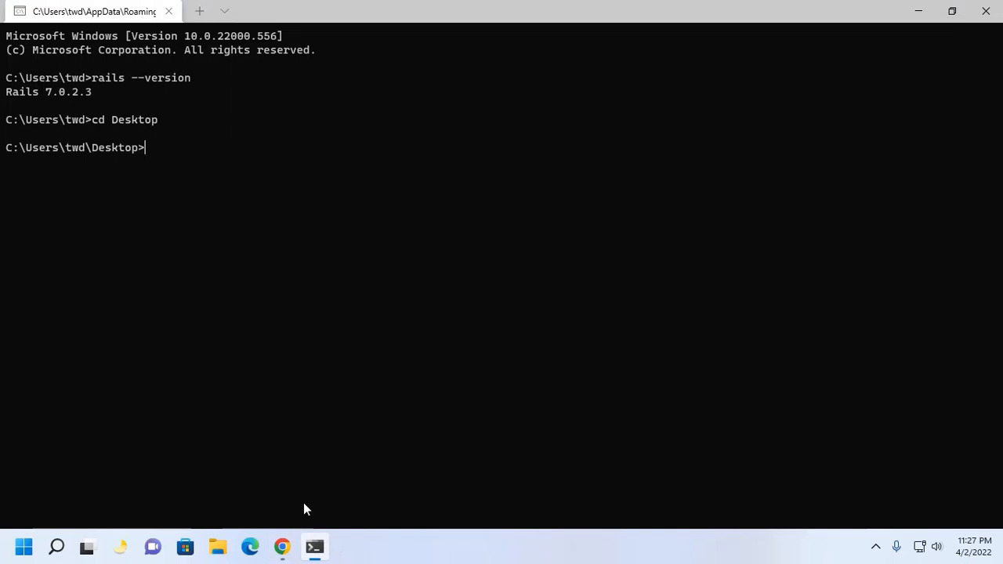
# Step: Run 'rails new myrailsapp' and let bundle install finish with 69 gems
pyautogui.write('rails new')
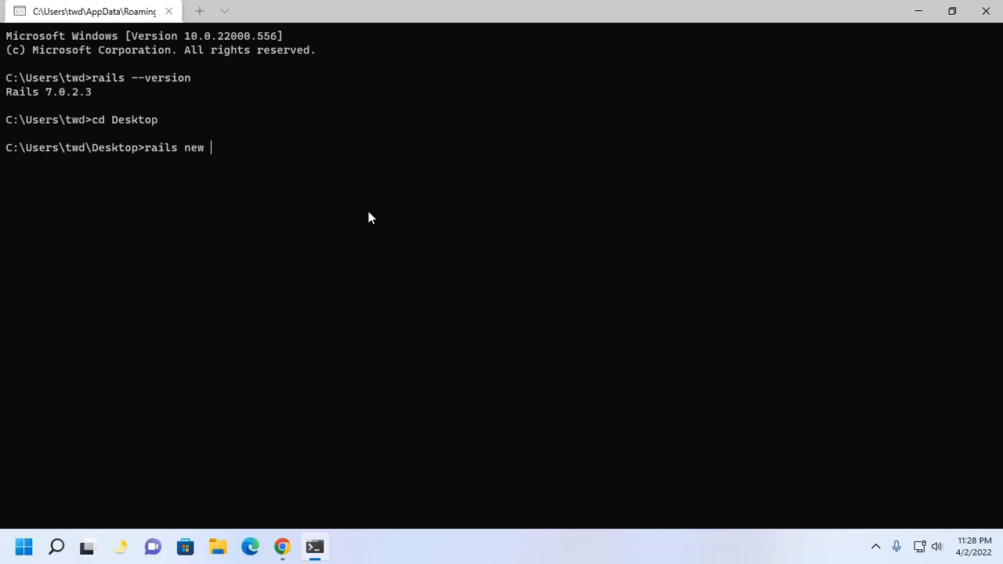
pyautogui.write('my')
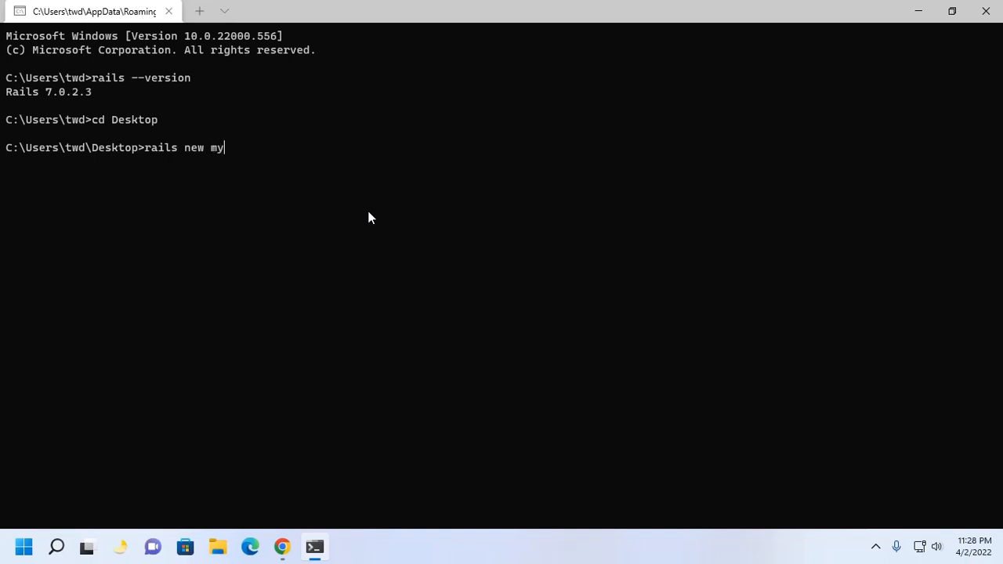
pyautogui.write('rails')
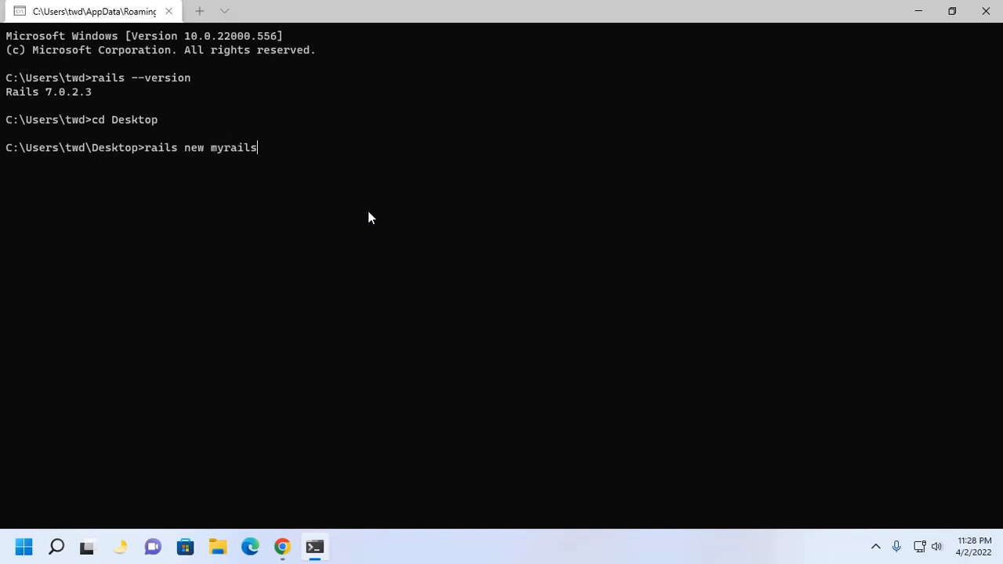
pyautogui.write('app')
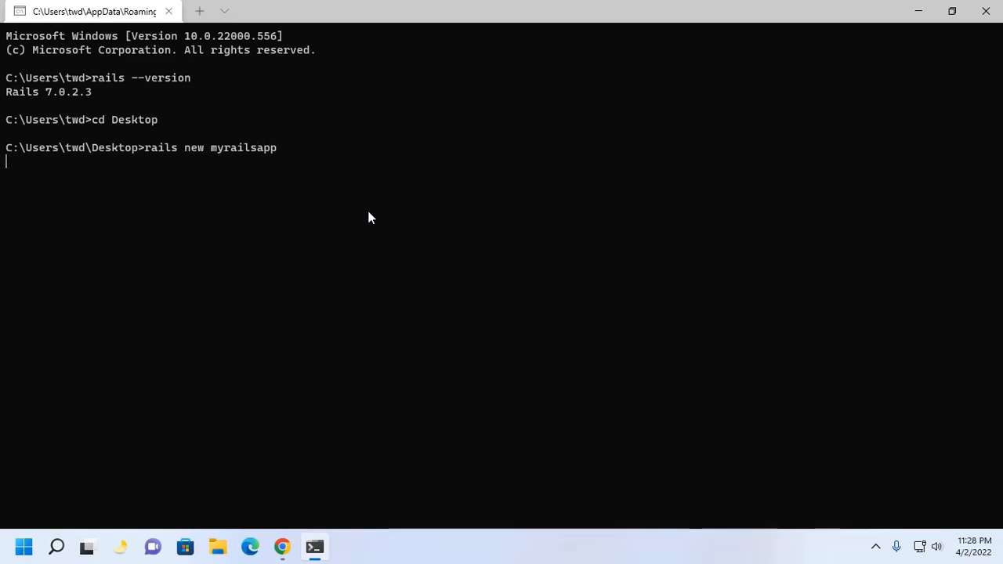
pyautogui.press('enter')
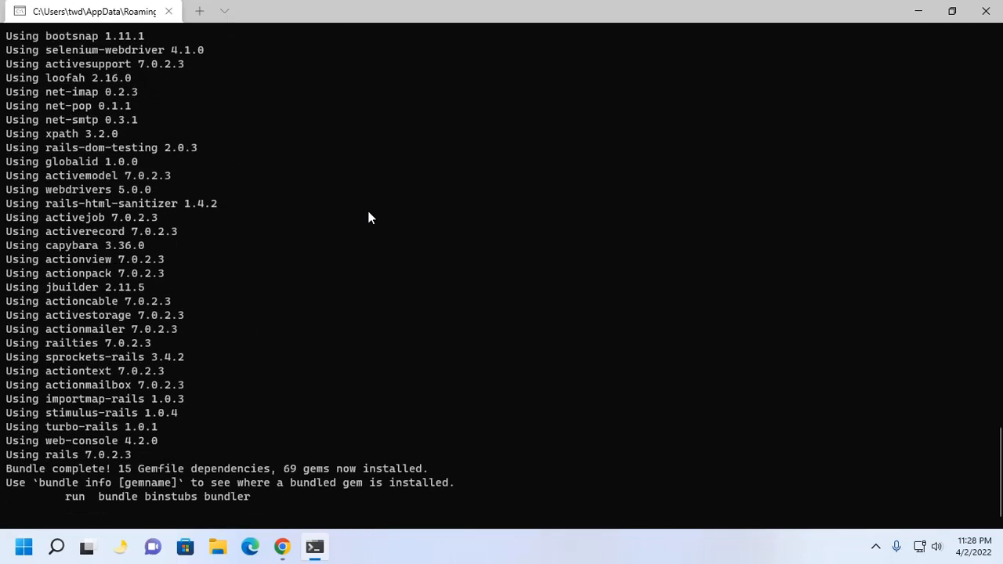
pyautogui.scroll(-3)
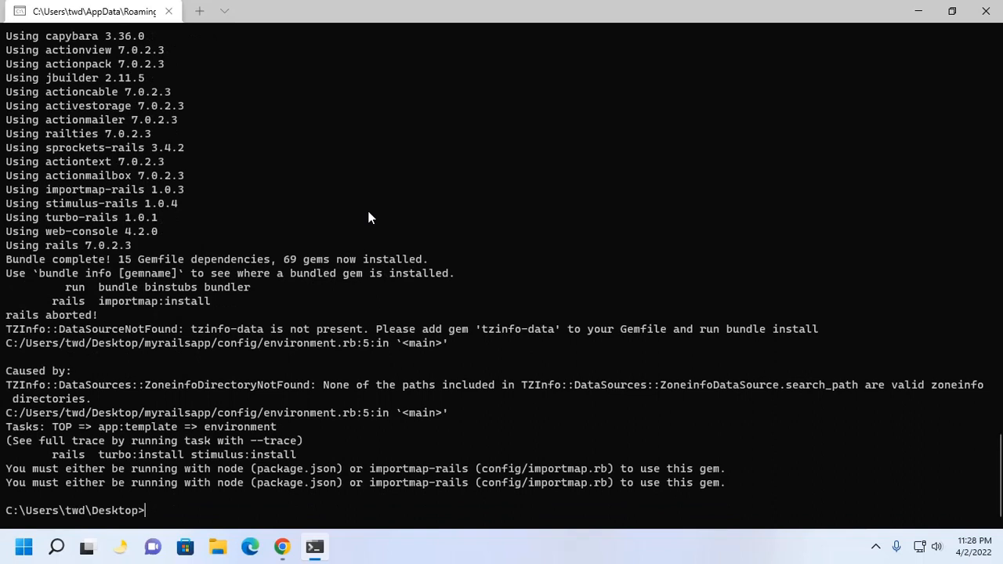
pyautogui.moveTo(101, 293)
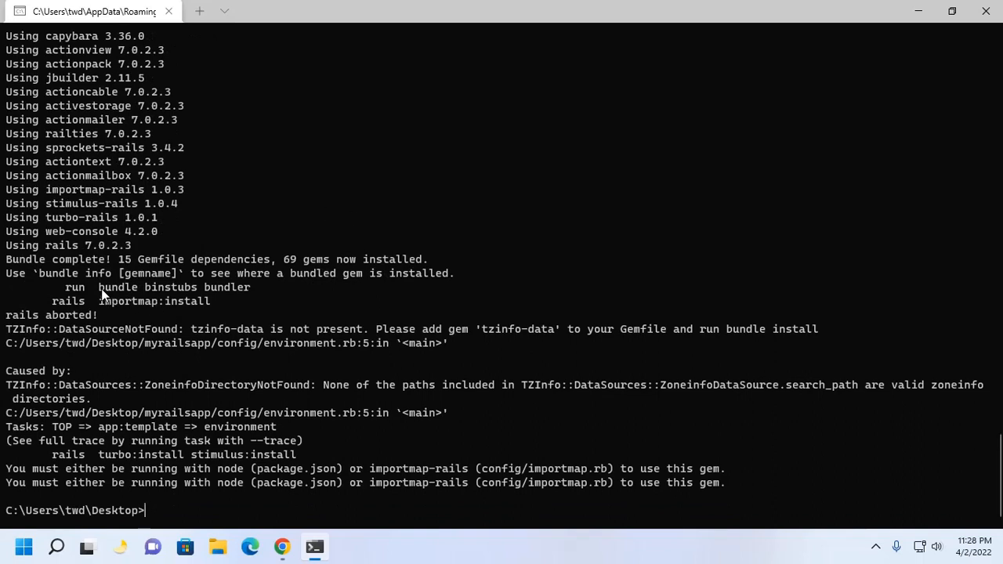
# Step: Note the suggested binstubs step, then change into the myrailsapp folder
pyautogui.doubleClick(175, 287)
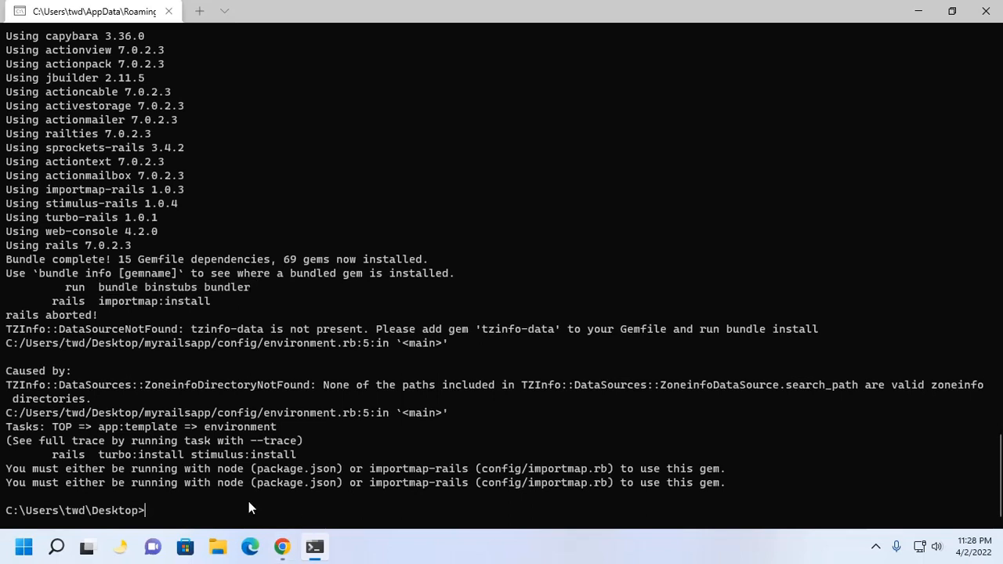
pyautogui.write('cd')
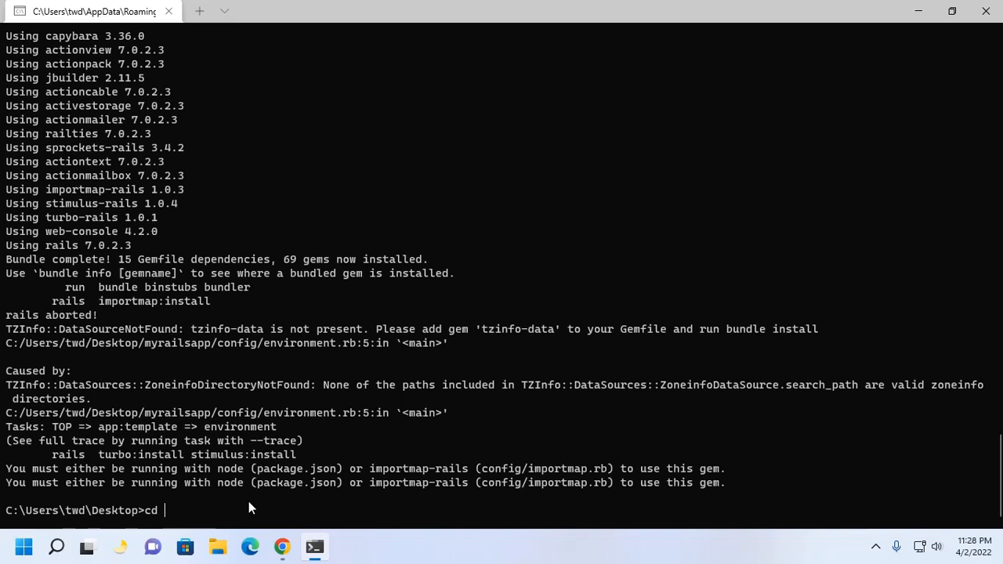
pyautogui.write('myrailsapp')
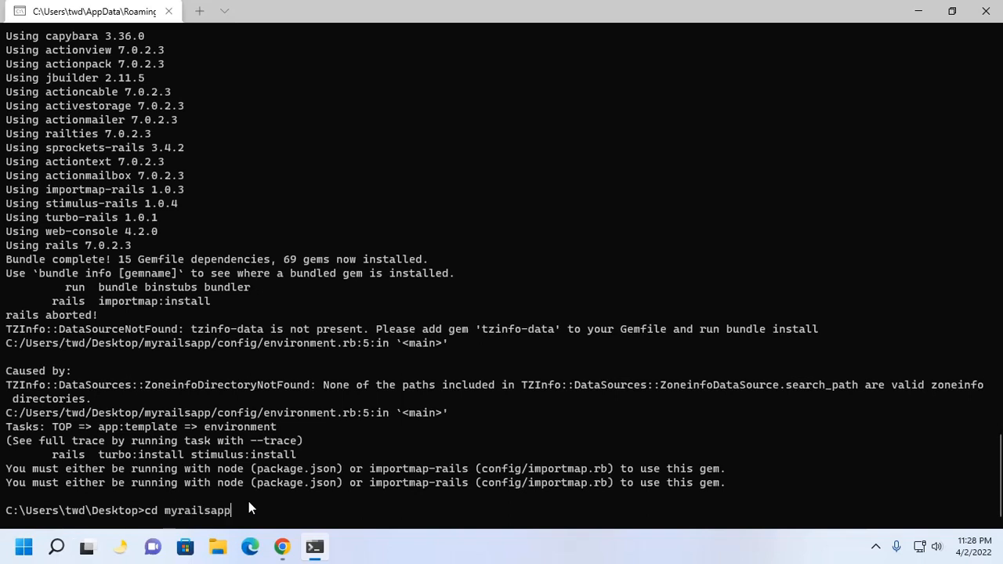
pyautogui.press('enter')
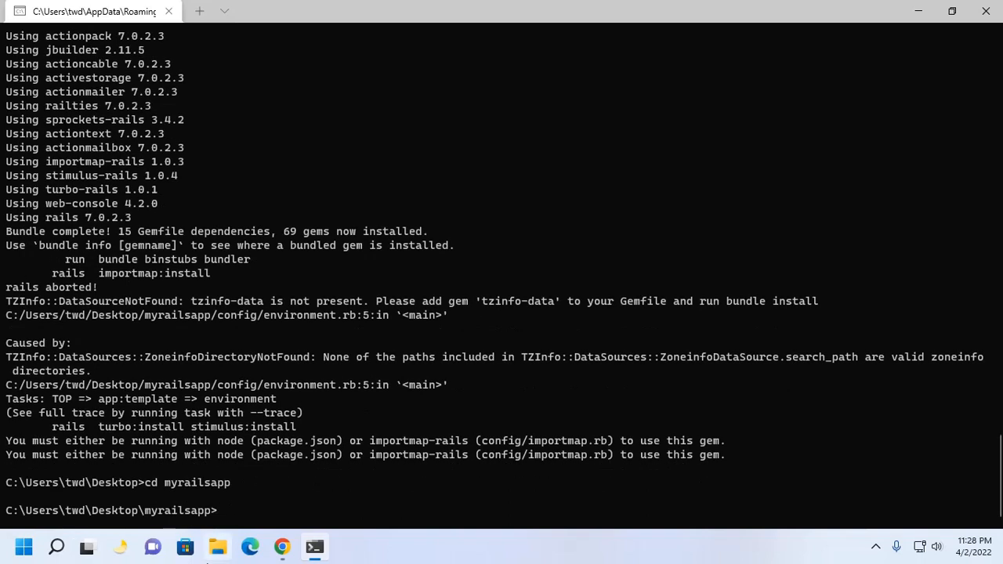
# Step: Run 'bundle binstubs bundler', then rerun it with --force to overwrite the existing stub
pyautogui.write('bundle binstubs bundler')
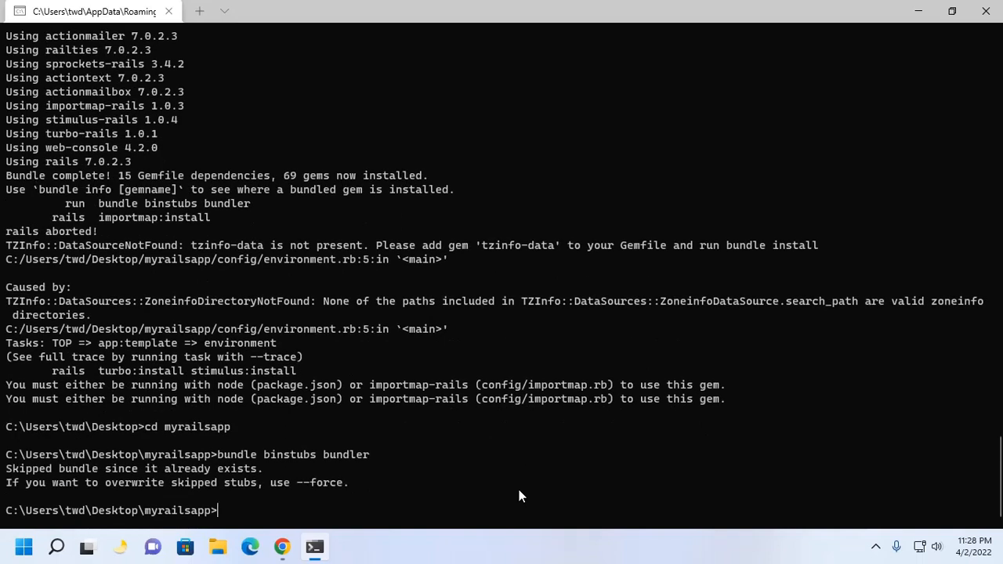
pyautogui.write('bundle binstubs bundler')
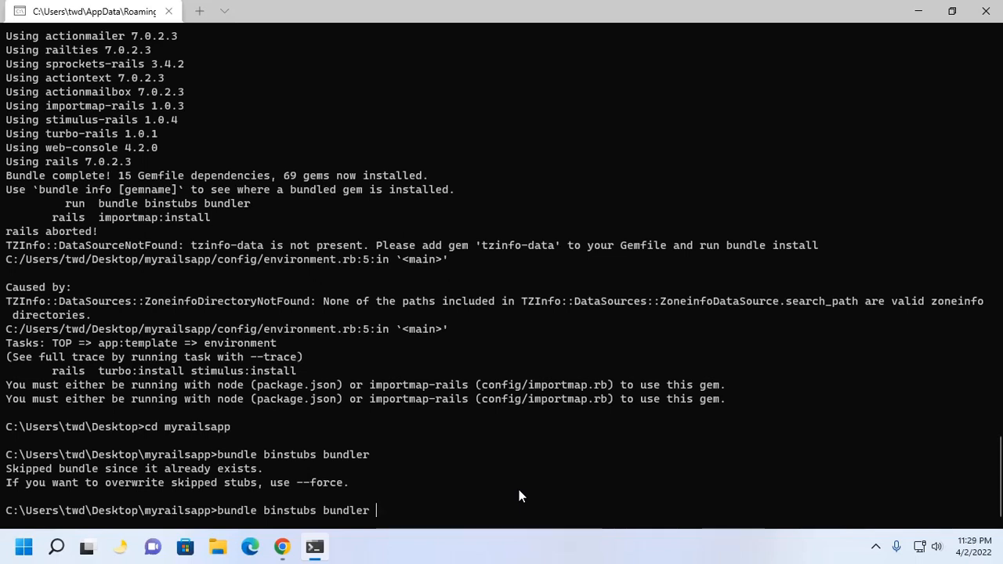
pyautogui.write('--')
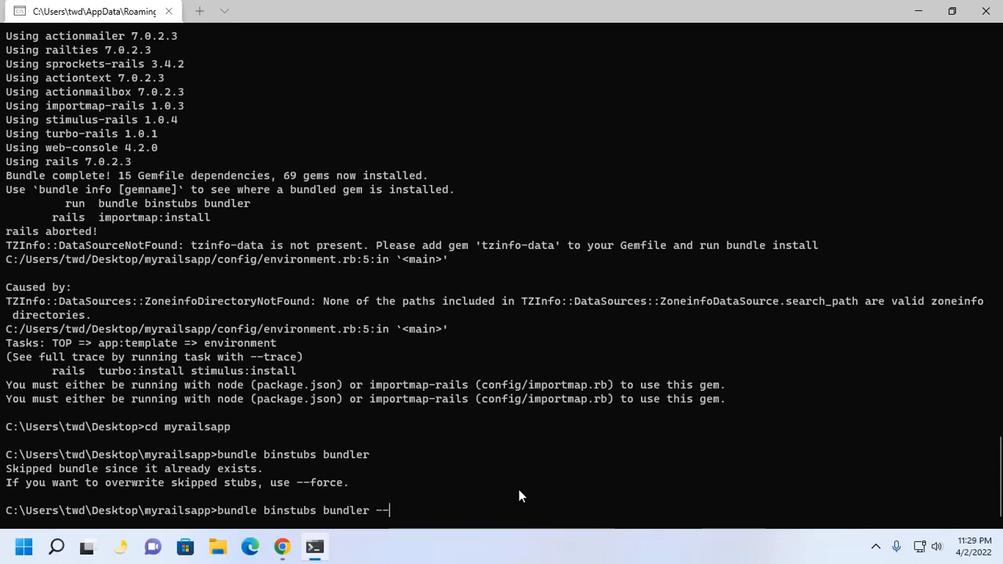
pyautogui.write('force')
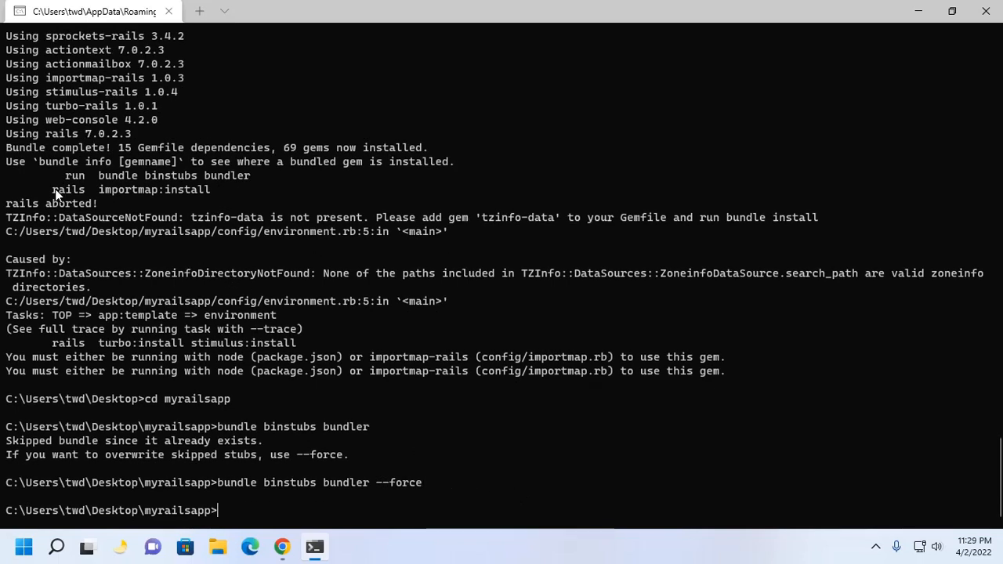
pyautogui.doubleClick(129, 190)
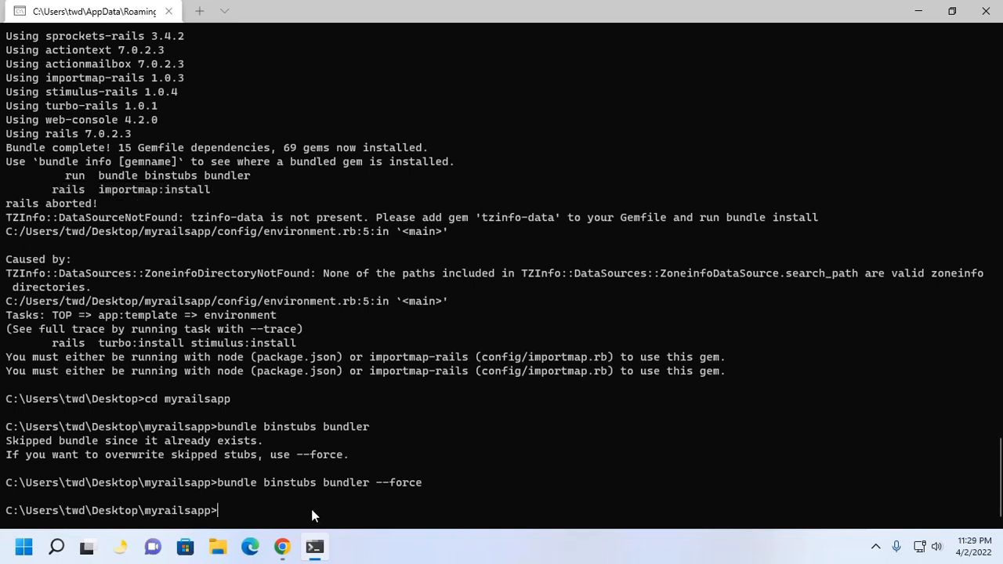
# Step: Run 'rails importmap:install' and select the missing tzinfo-data gem text from the error
pyautogui.write('rails  importmap:install')
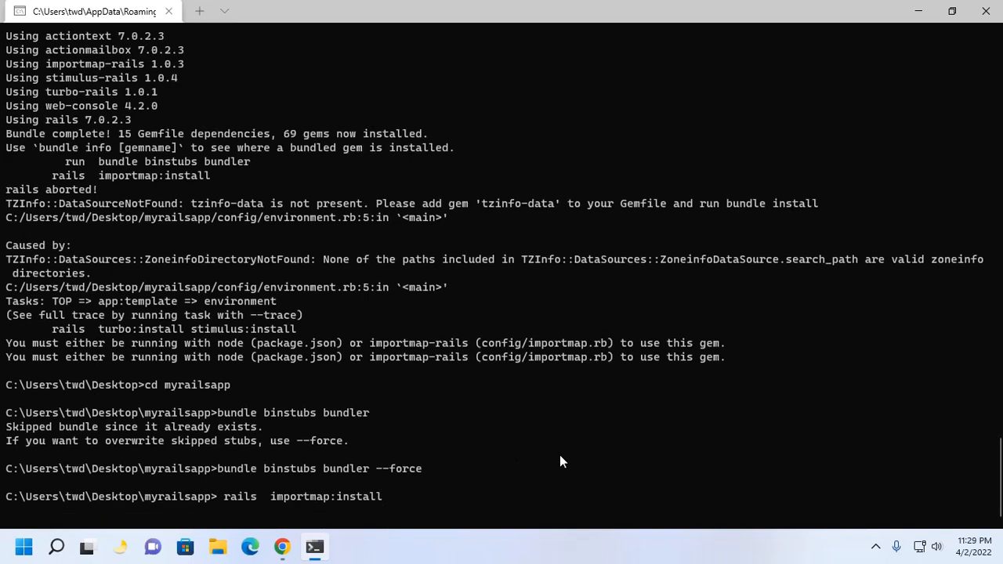
pyautogui.press('enter')
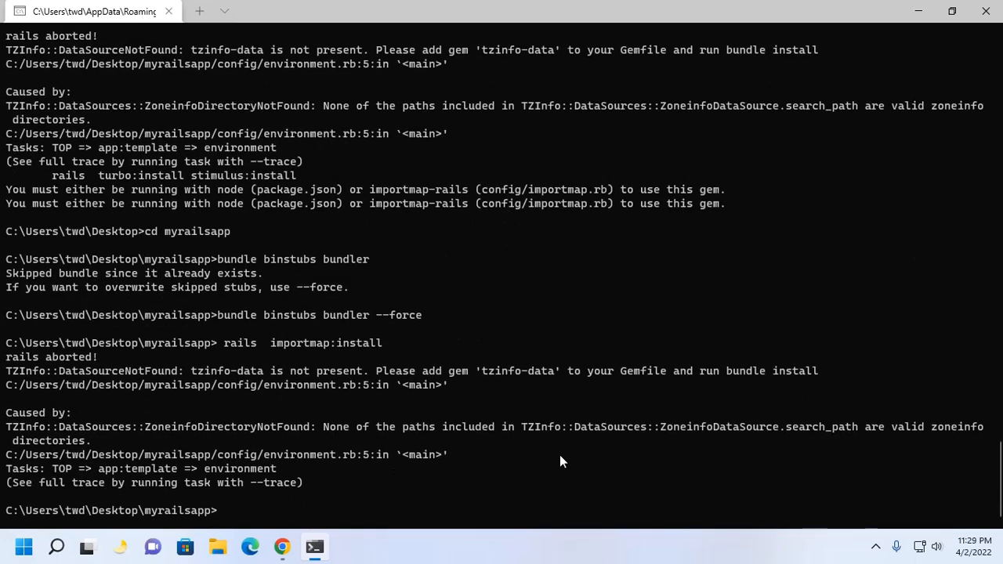
pyautogui.moveTo(538, 461)
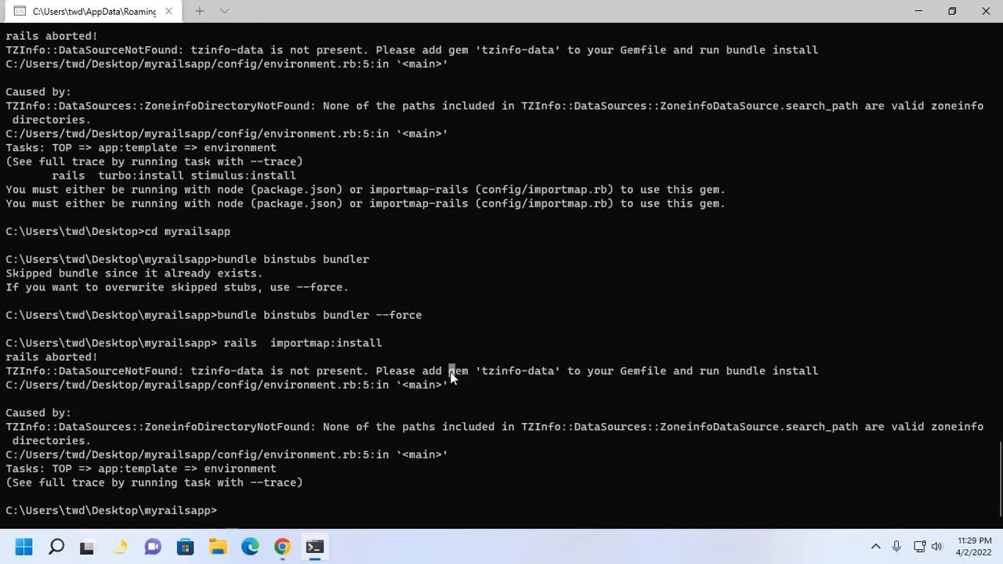
pyautogui.moveTo(449, 371); pyautogui.dragTo(558, 371)
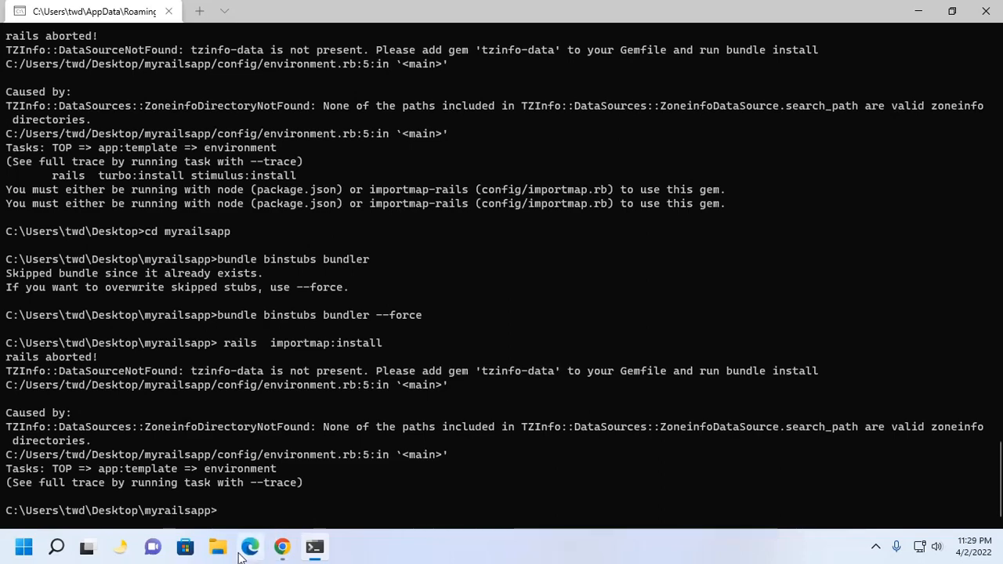
# Step: Navigate File Explorer to Desktop\myrailsapp and start opening the Gemfile, showing the app chooser
pyautogui.click(217, 546)
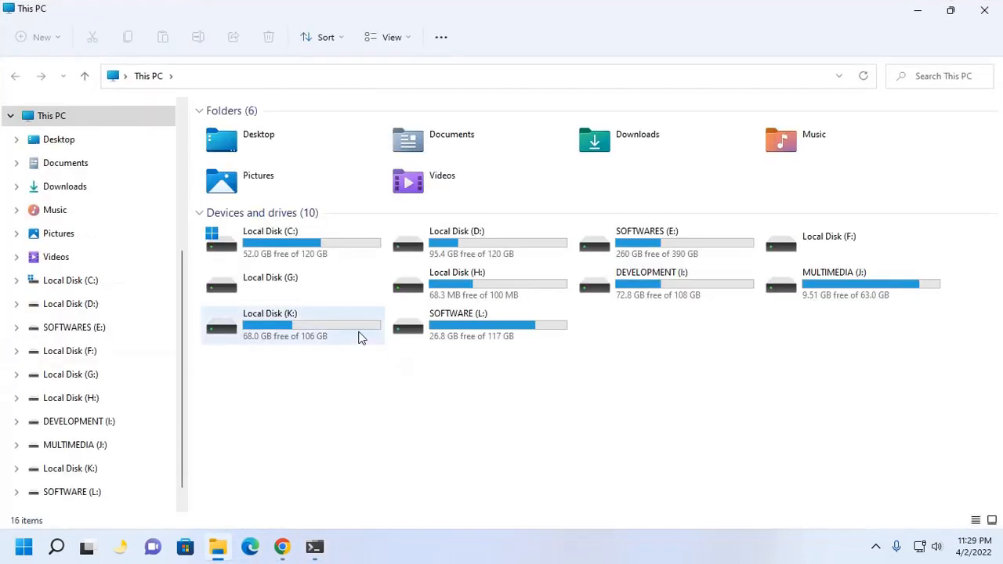
pyautogui.click(58, 139)
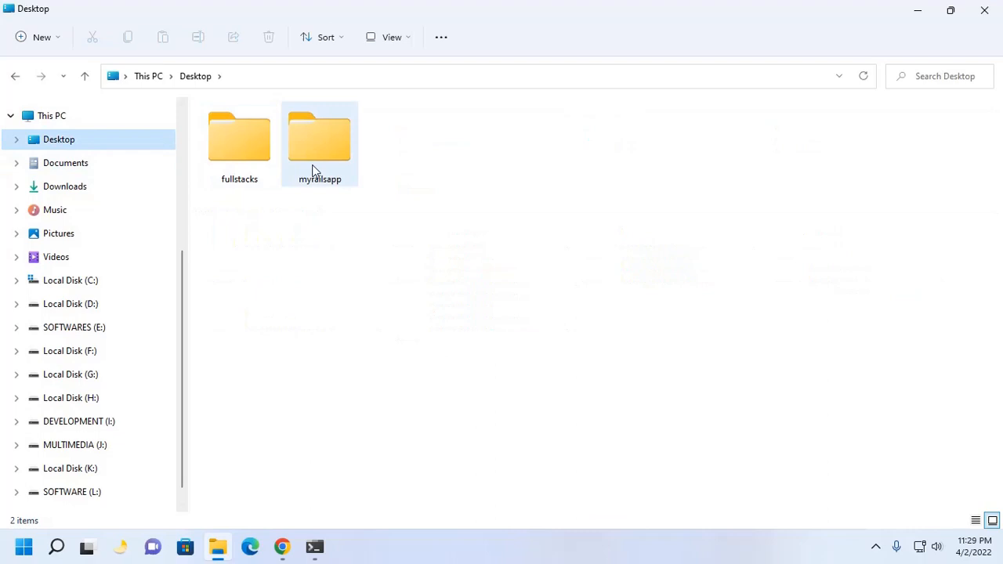
pyautogui.doubleClick(319, 137)
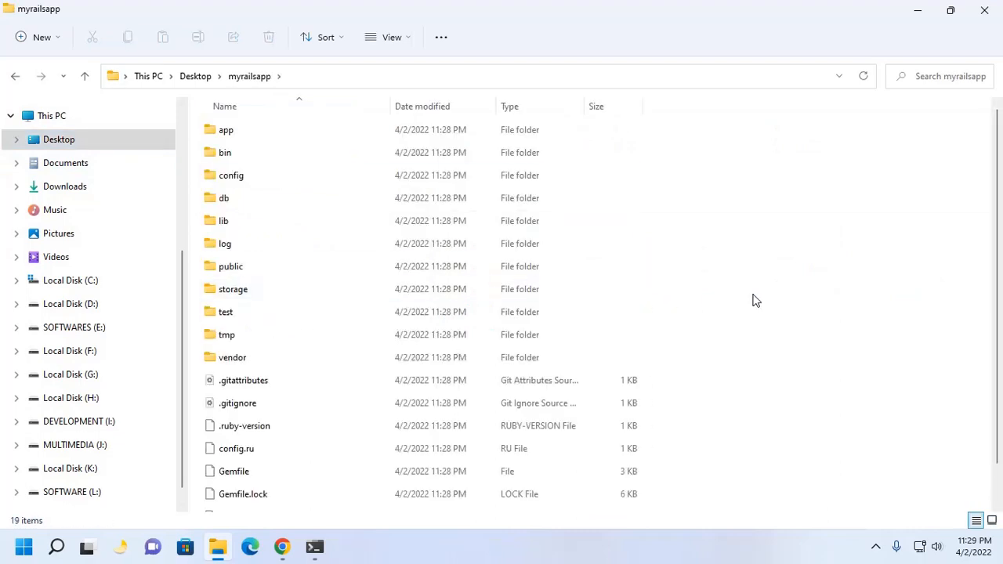
pyautogui.click(234, 470)
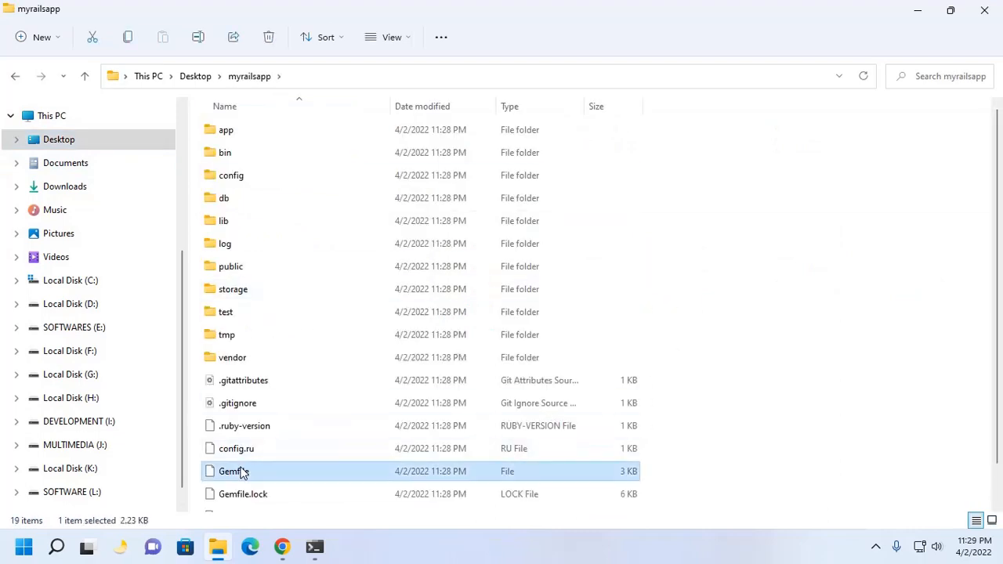
pyautogui.doubleClick(232, 471)
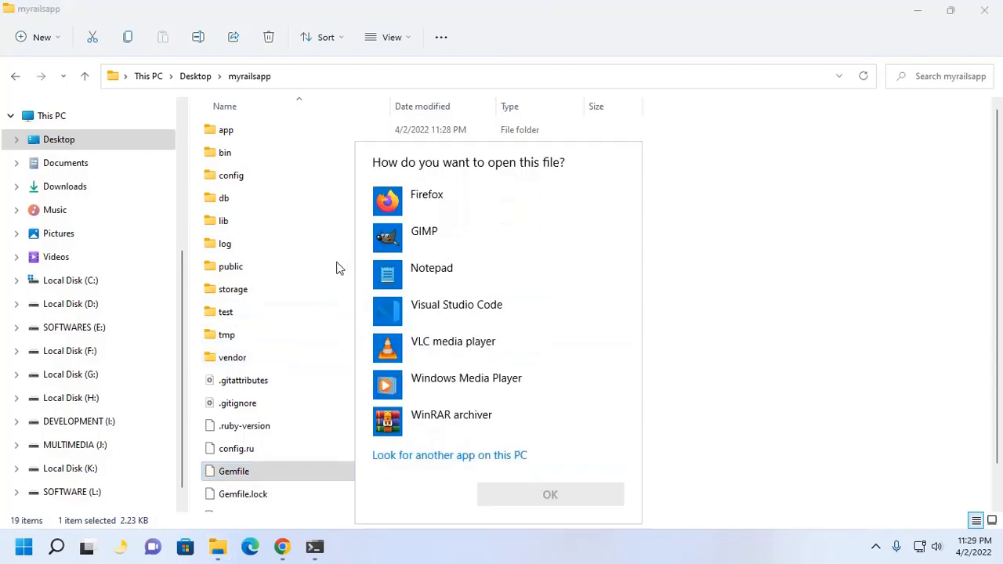
# Step: Add a gem "tzinfo-data" line below importmap-rails in the Gemfile using Notepad
pyautogui.click(431, 267)
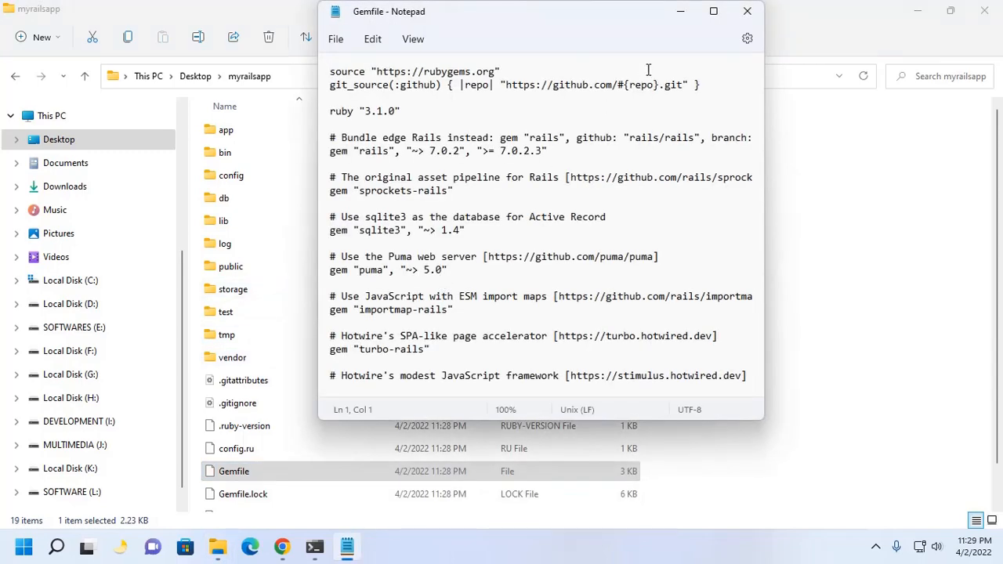
pyautogui.click(712, 11)
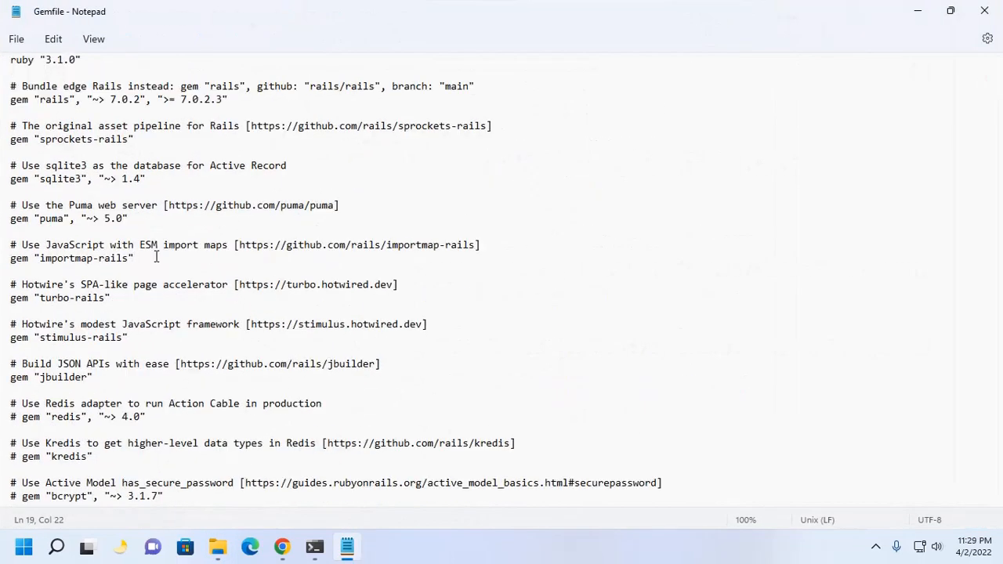
pyautogui.write("gem 'tzinfo-data'")
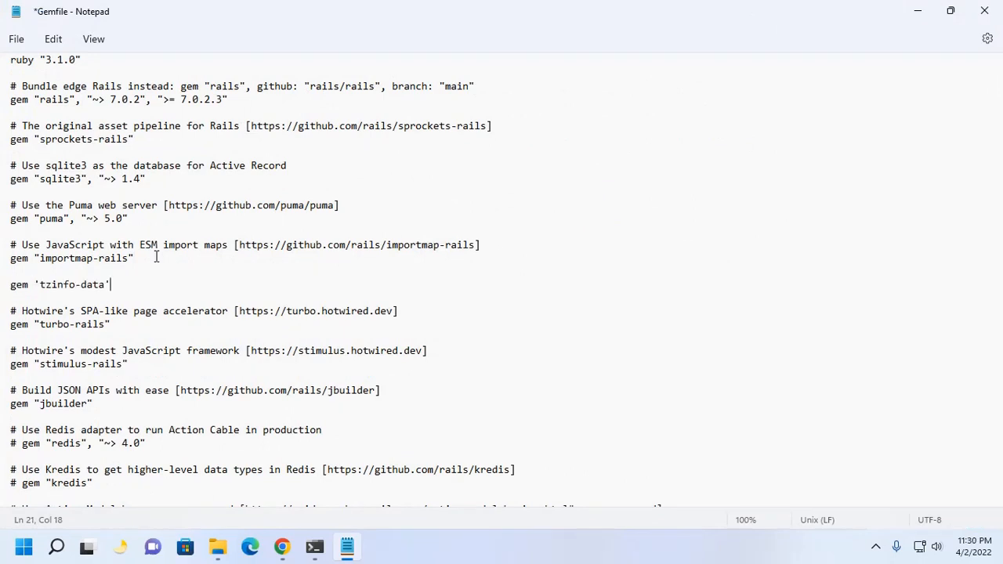
pyautogui.click(34, 284)
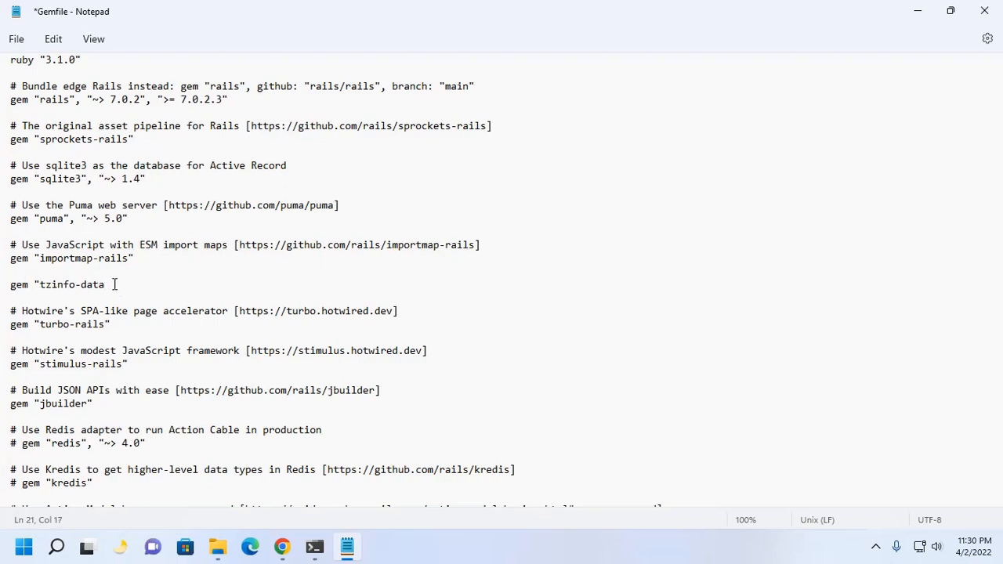
pyautogui.write('"')
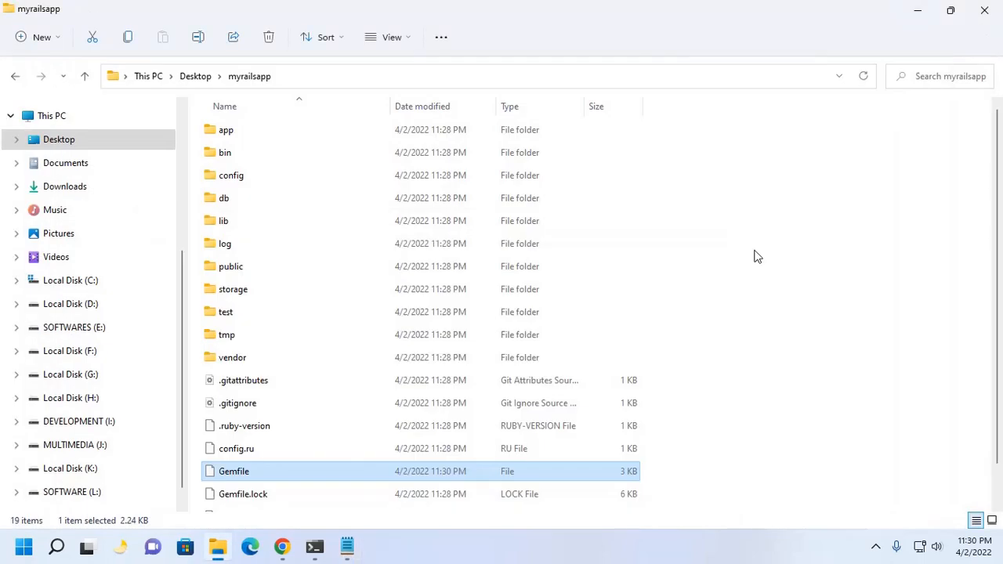
# Step: Run bundle install in myrailsapp, installing the gems including tzinfo-data
pyautogui.click(313, 546)
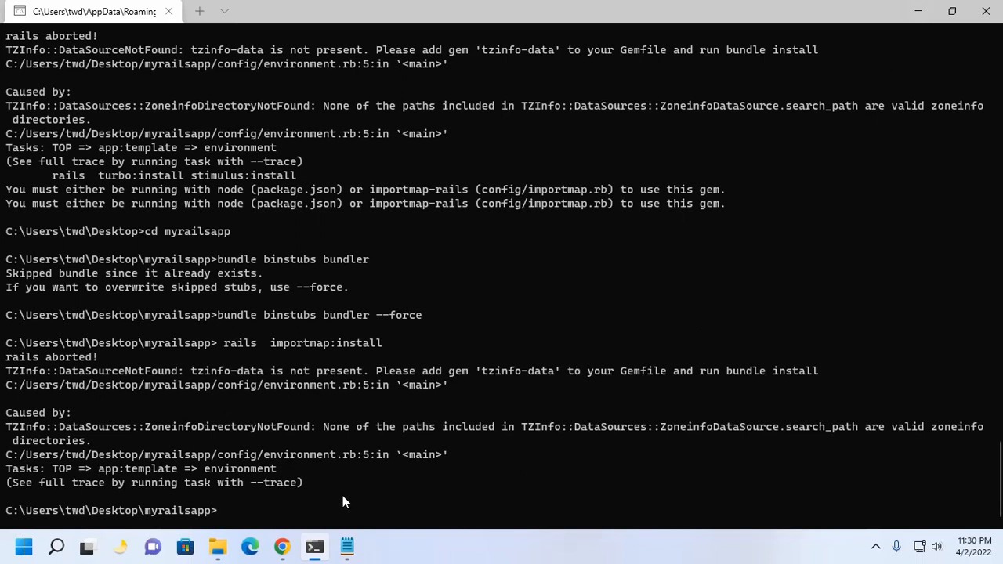
pyautogui.moveTo(483, 471)
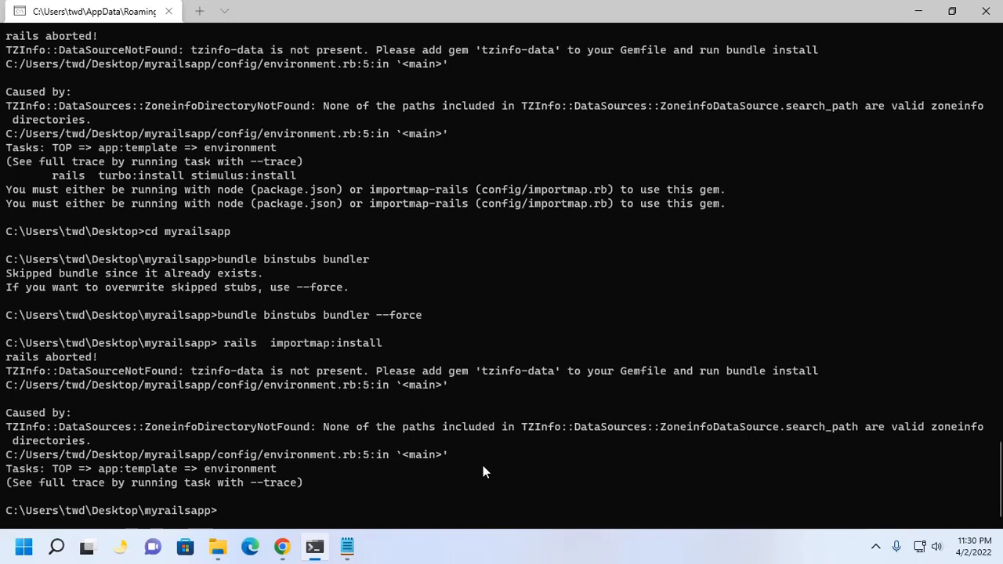
pyautogui.doubleClick(771, 371)
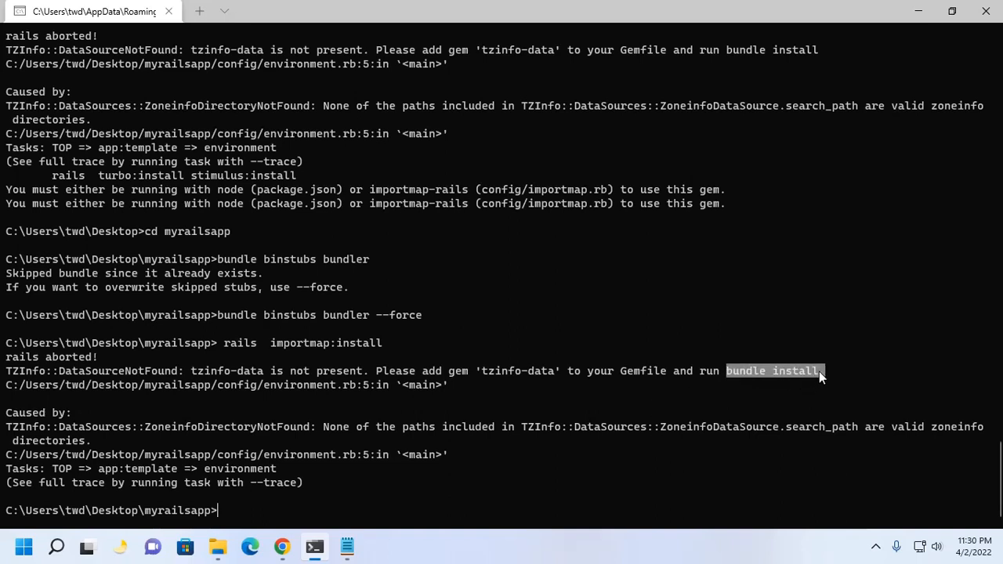
pyautogui.write('bundle install')
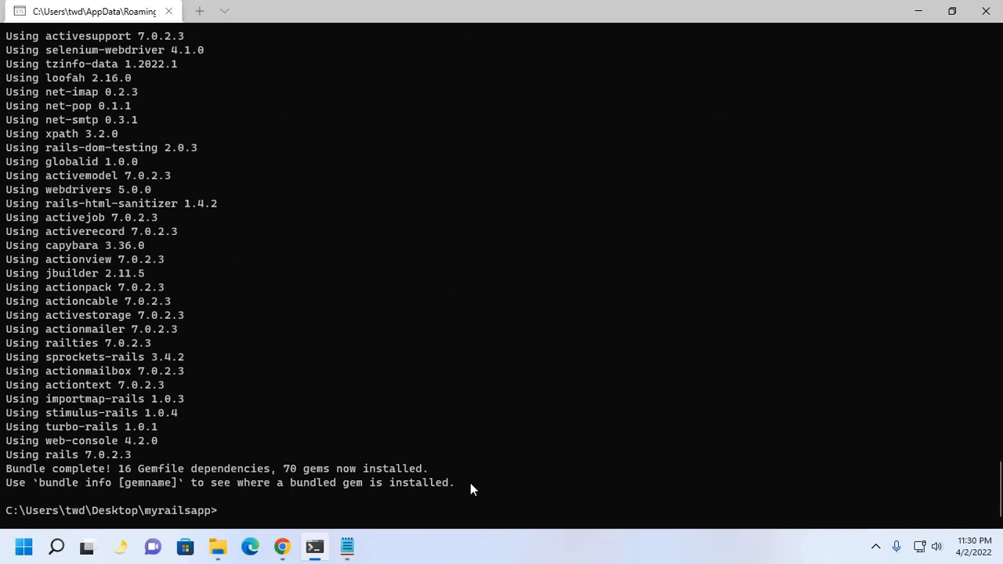
# Step: Change directory into the app's bin folder with cd bin
pyautogui.write('c')
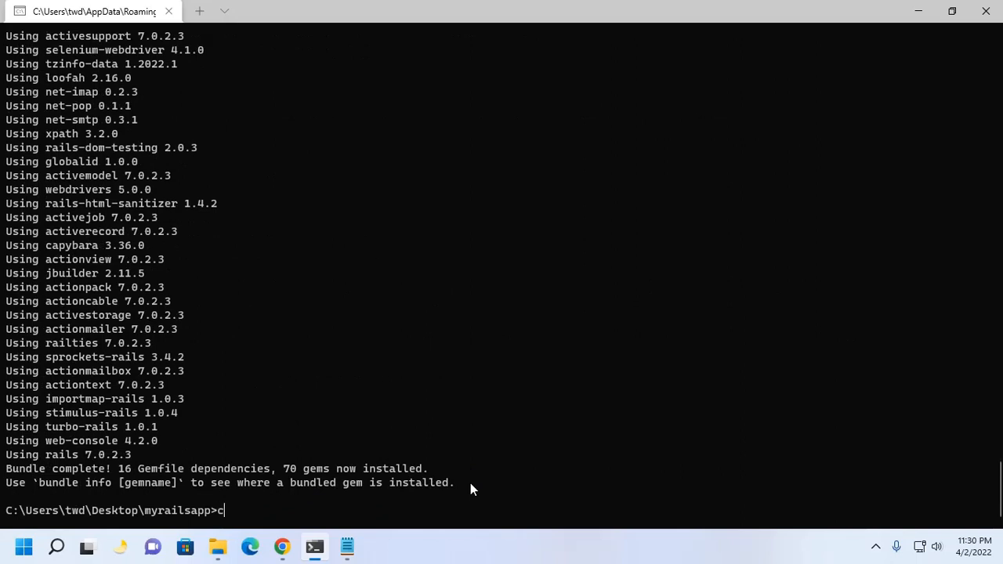
pyautogui.write('d bin')
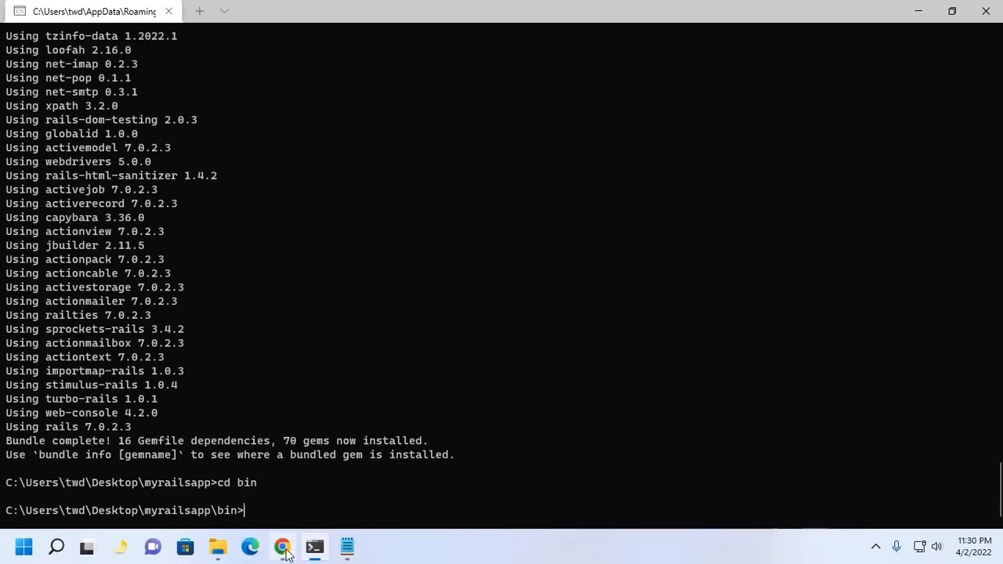
pyautogui.click(281, 546)
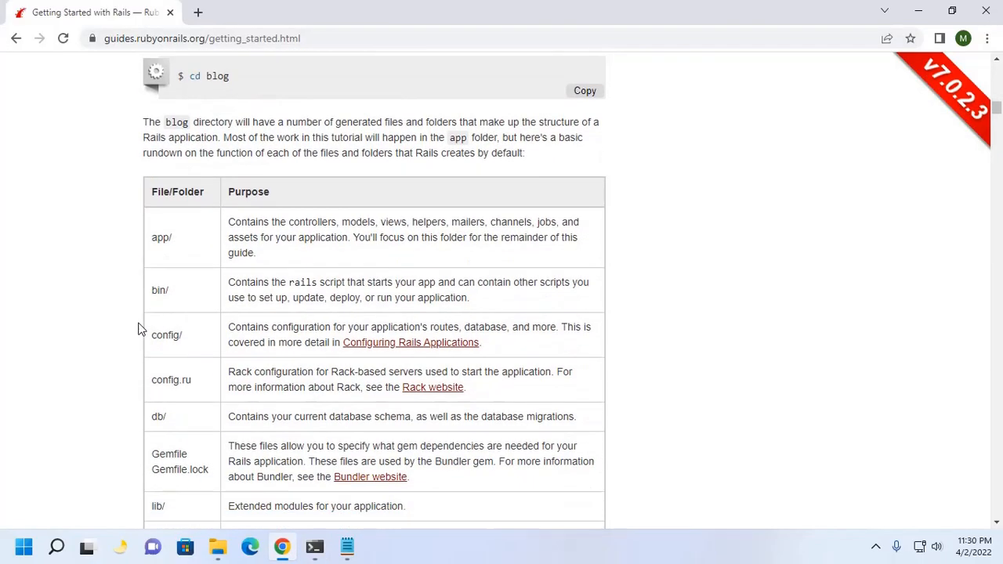
pyautogui.scroll(-3)
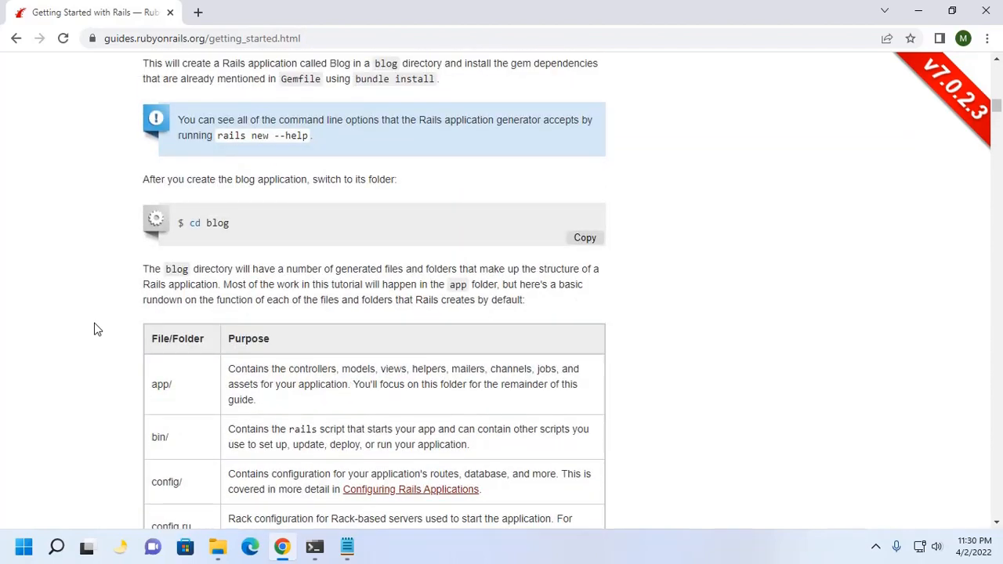
pyautogui.scroll(-3)
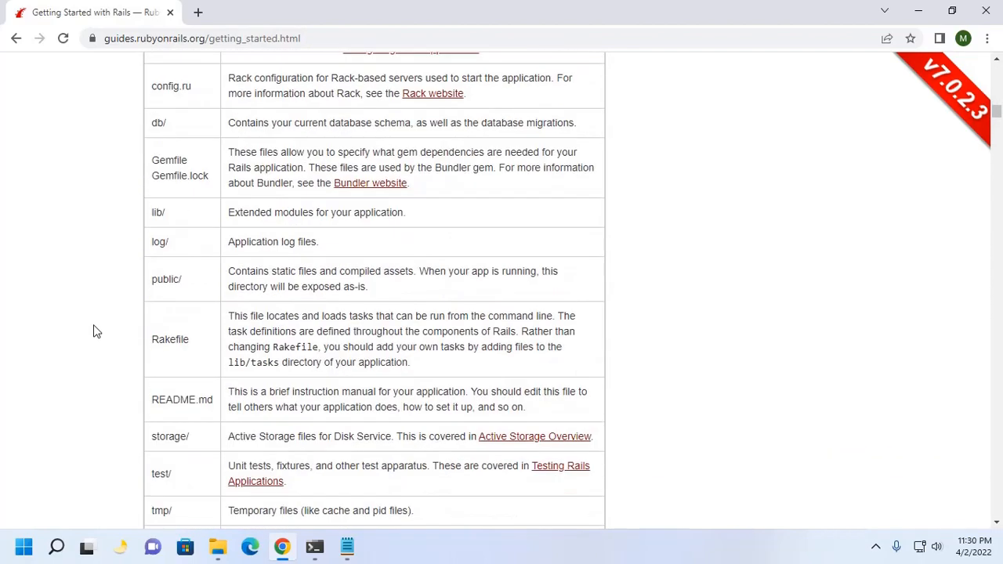
pyautogui.scroll(-3)
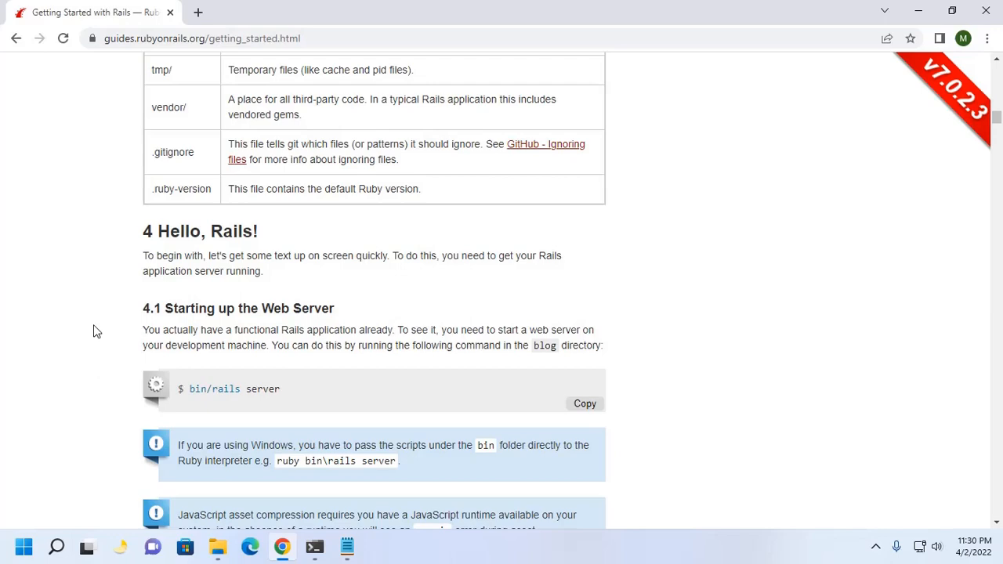
pyautogui.moveTo(346, 546)
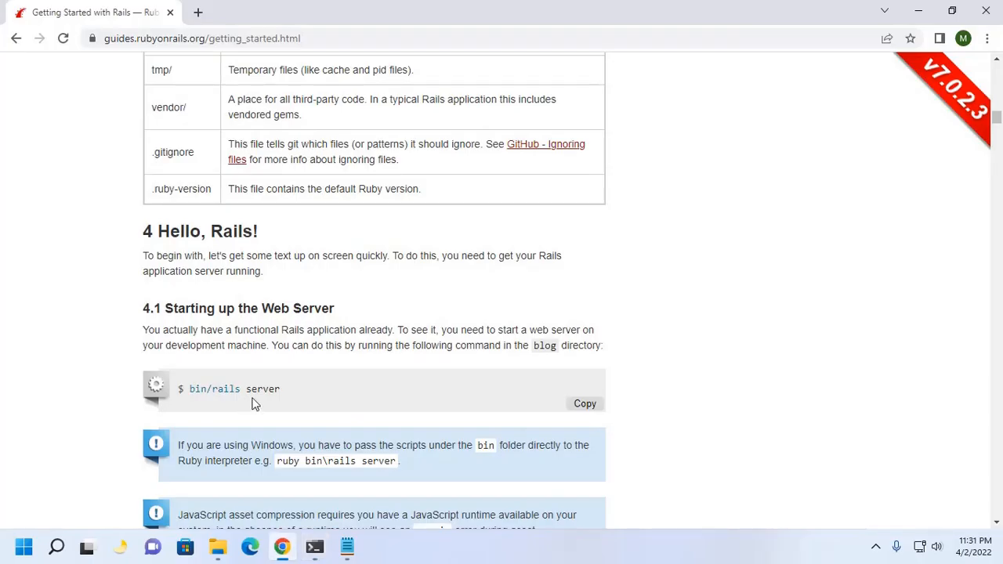
pyautogui.moveTo(214, 389); pyautogui.dragTo(280, 388)
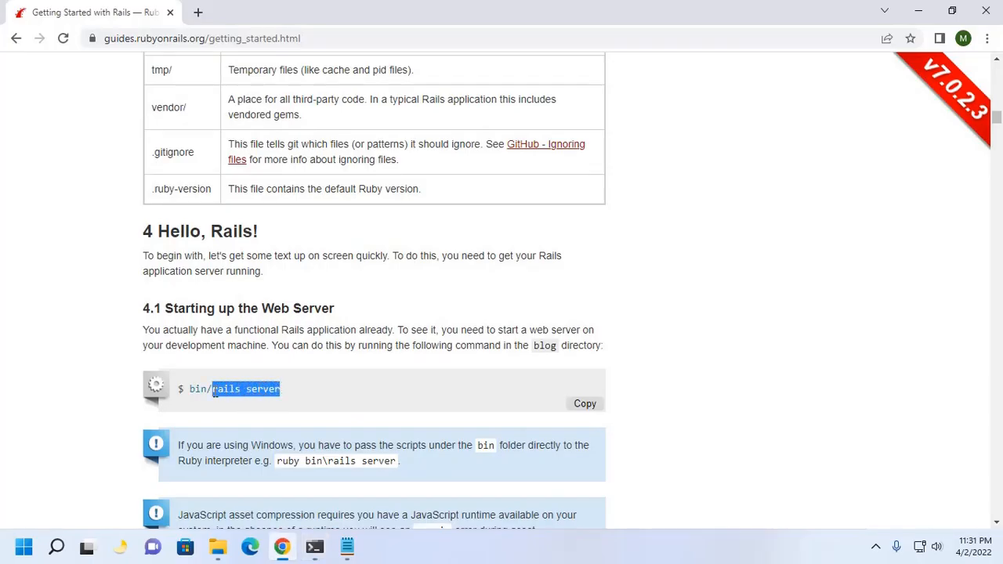
pyautogui.click(314, 547)
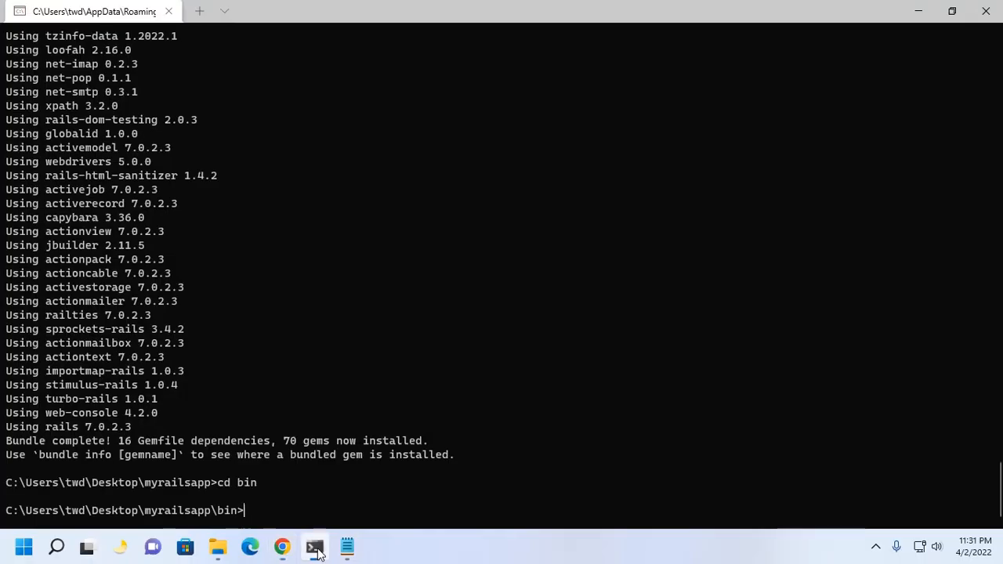
# Step: Run rails server so Puma boots and listens on 127.0.0.1:3000
pyautogui.write('rails server')
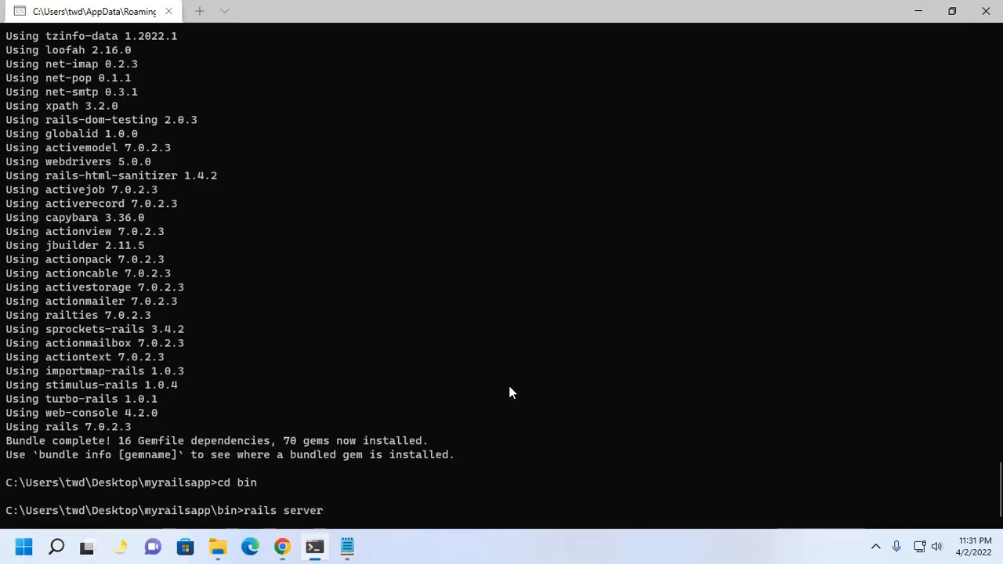
pyautogui.press('enter')
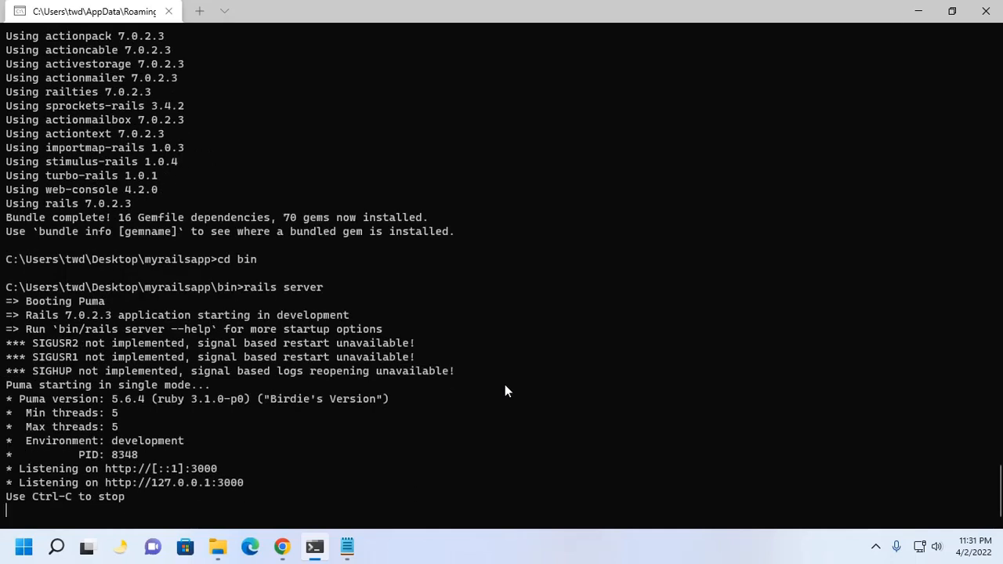
pyautogui.moveTo(327, 476)
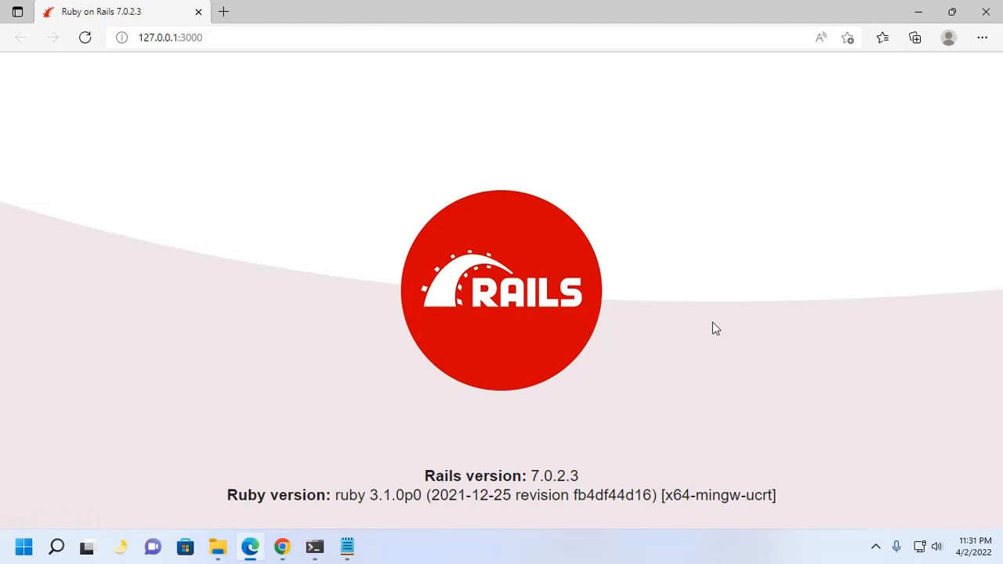
pyautogui.moveTo(715, 210)
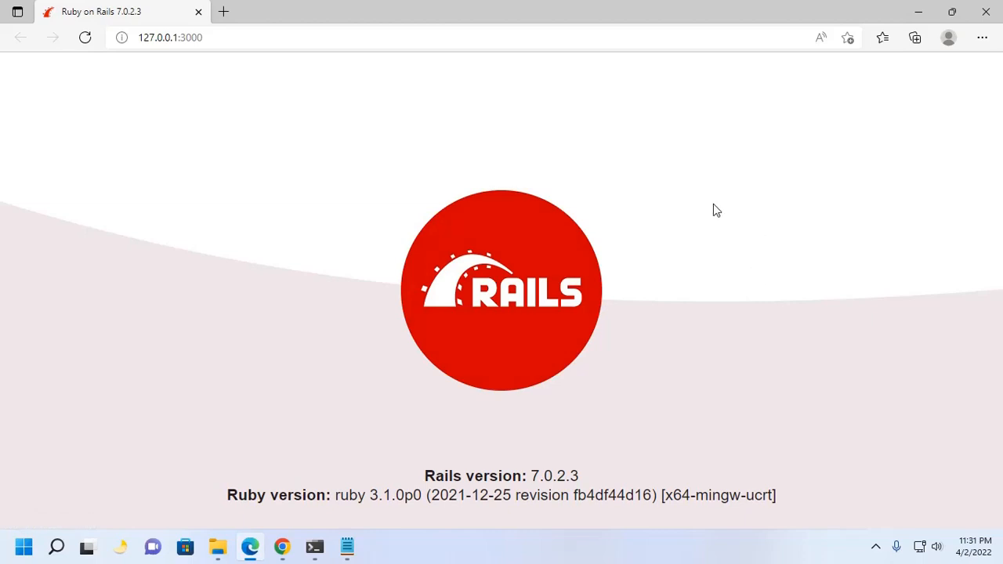
pyautogui.moveTo(508, 6)
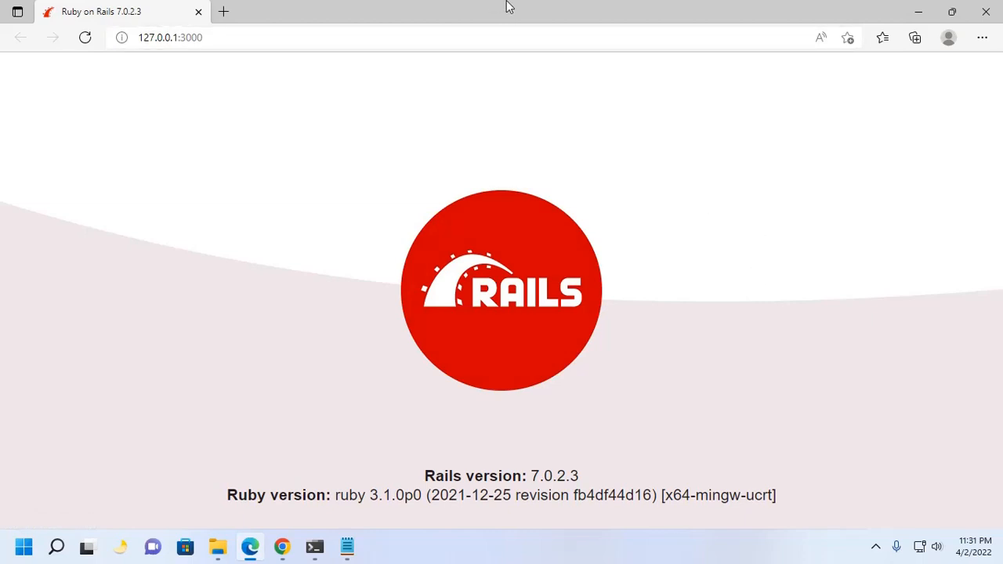